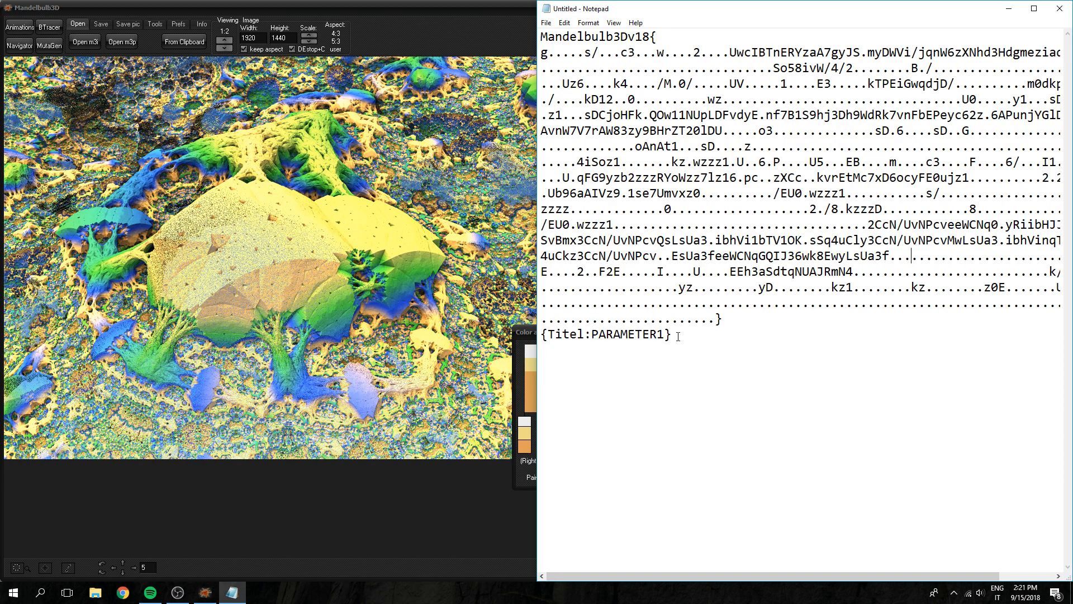
# - Copy the full Amazing Surf parameter text and load it into Mandelbulb3D from the clipboard
pyautogui.press('ctrl+a')
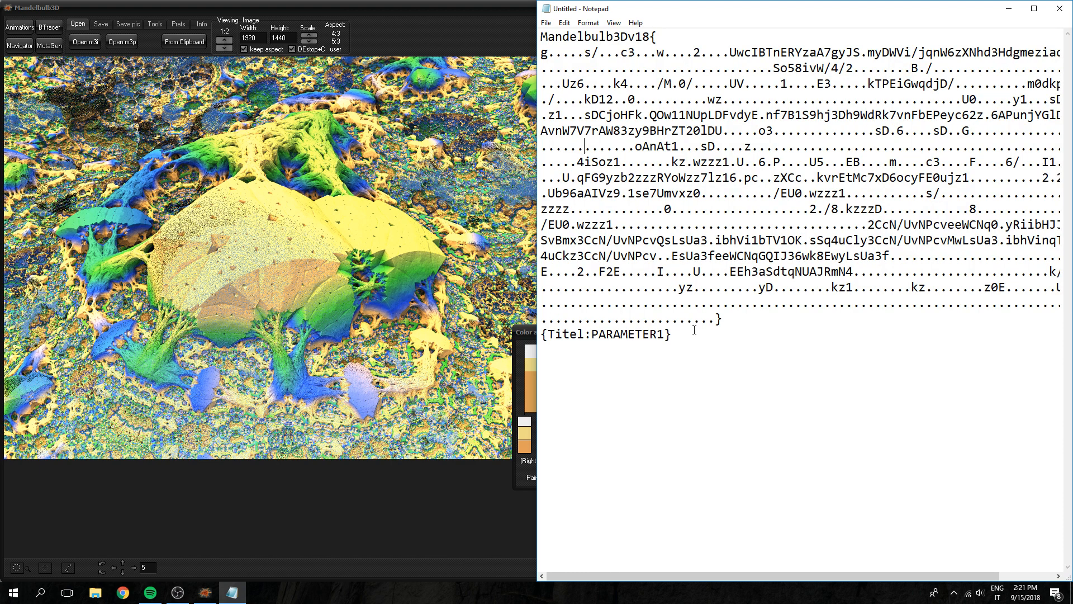
pyautogui.press('ctrl+a')
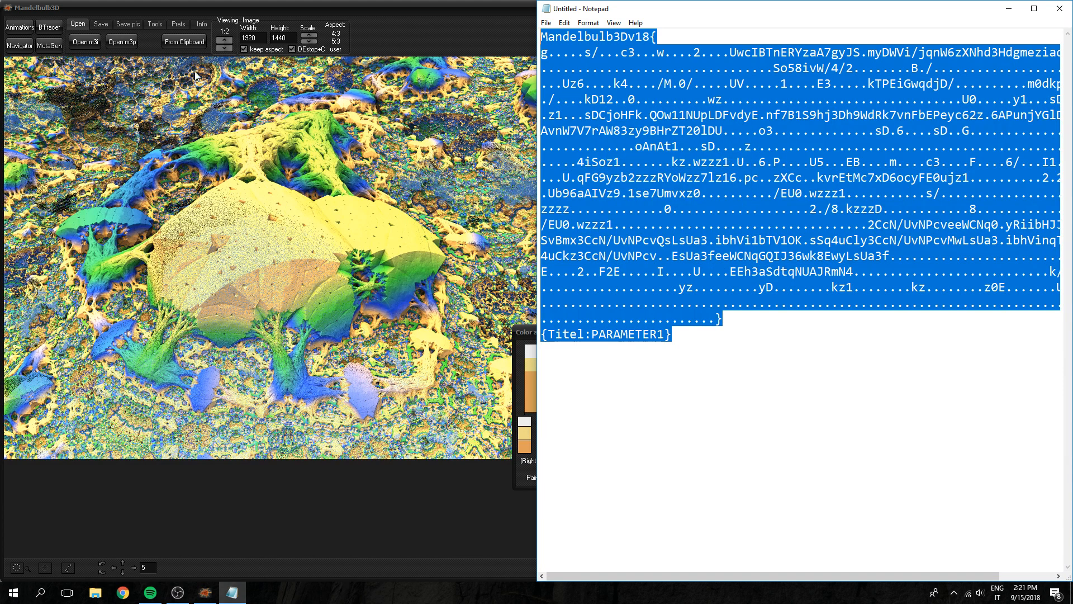
pyautogui.click(183, 42)
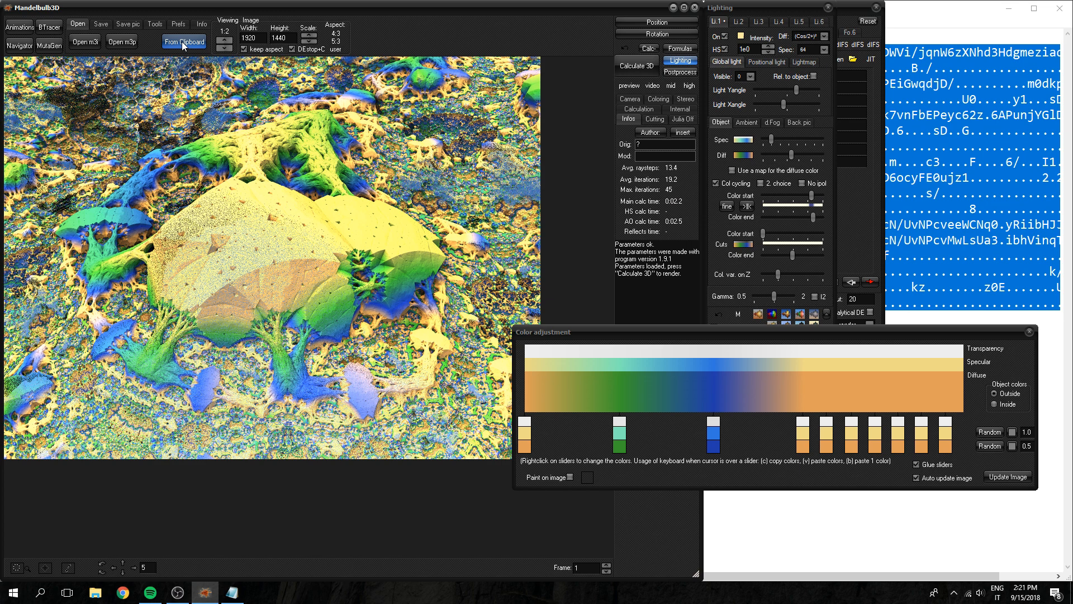
pyautogui.click(184, 42)
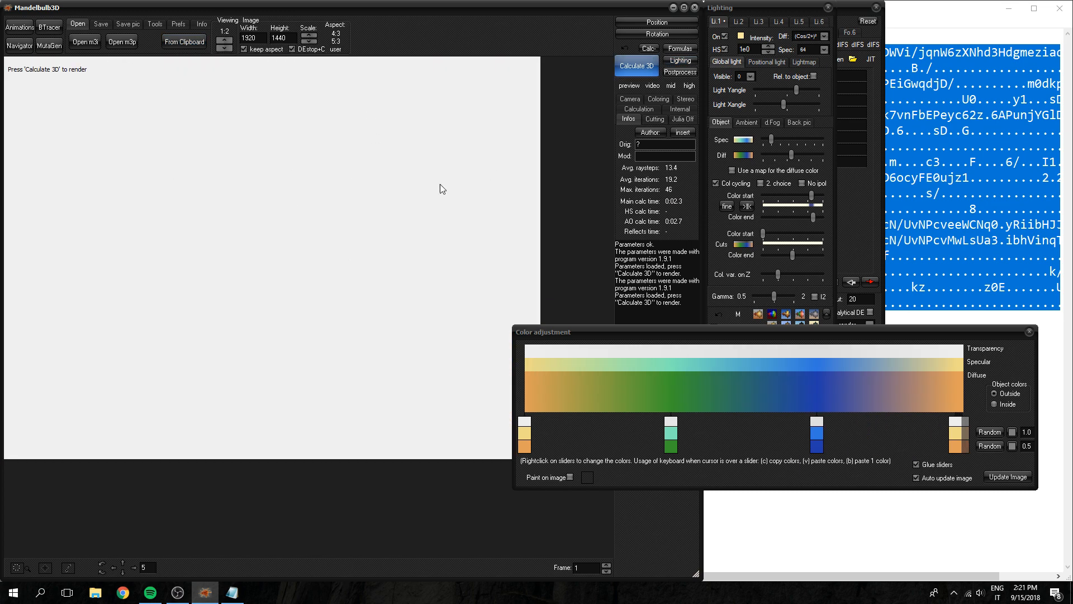
# - Render the loaded yellow-green landscape with Calculate 3D and review the Formulas window unchanged
pyautogui.click(635, 66)
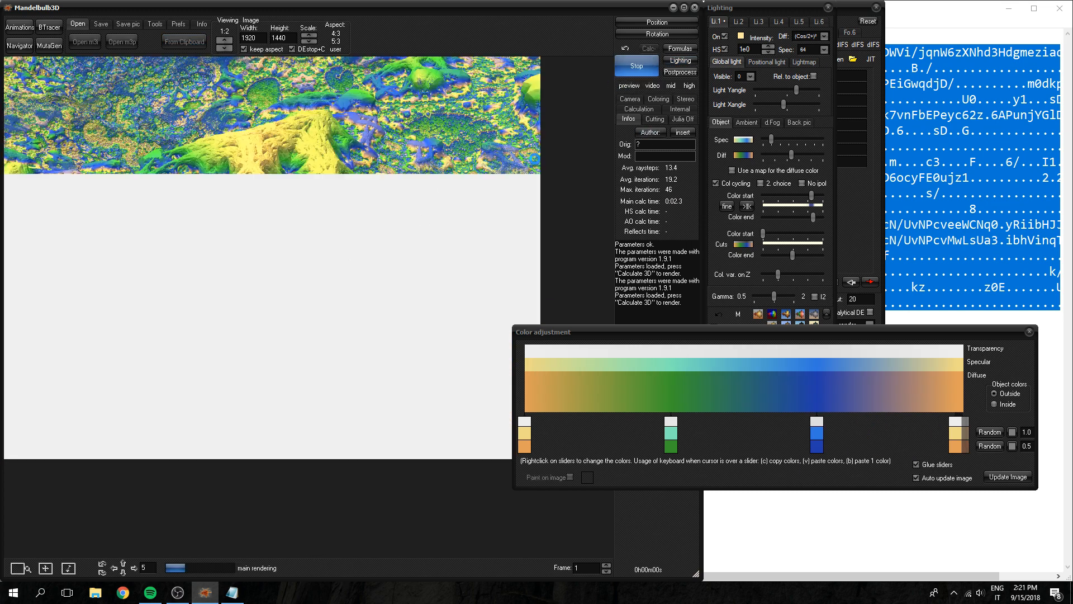
pyautogui.click(679, 49)
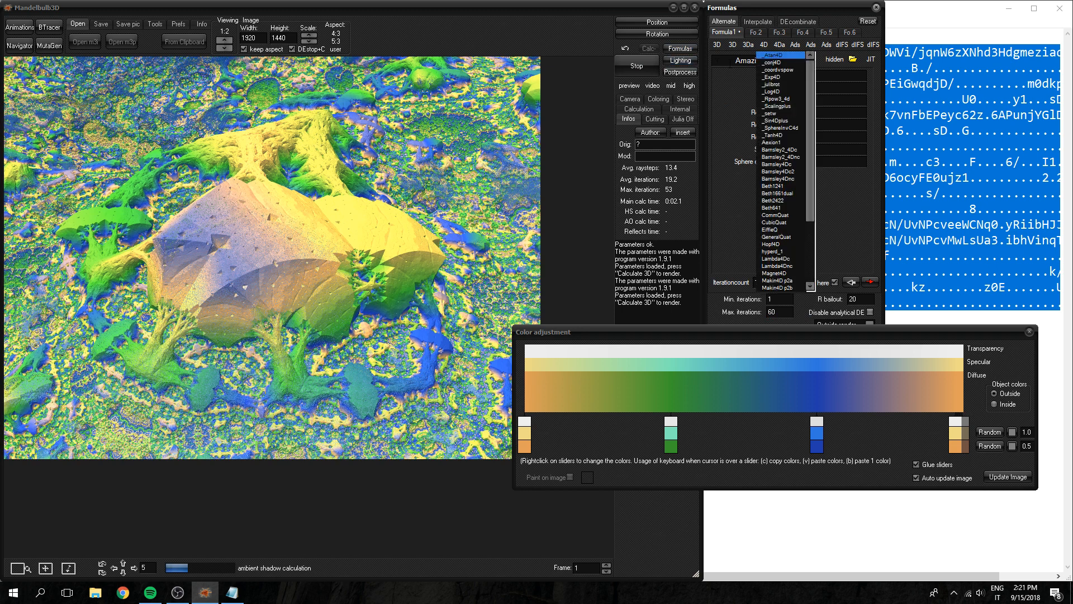
pyautogui.click(778, 55)
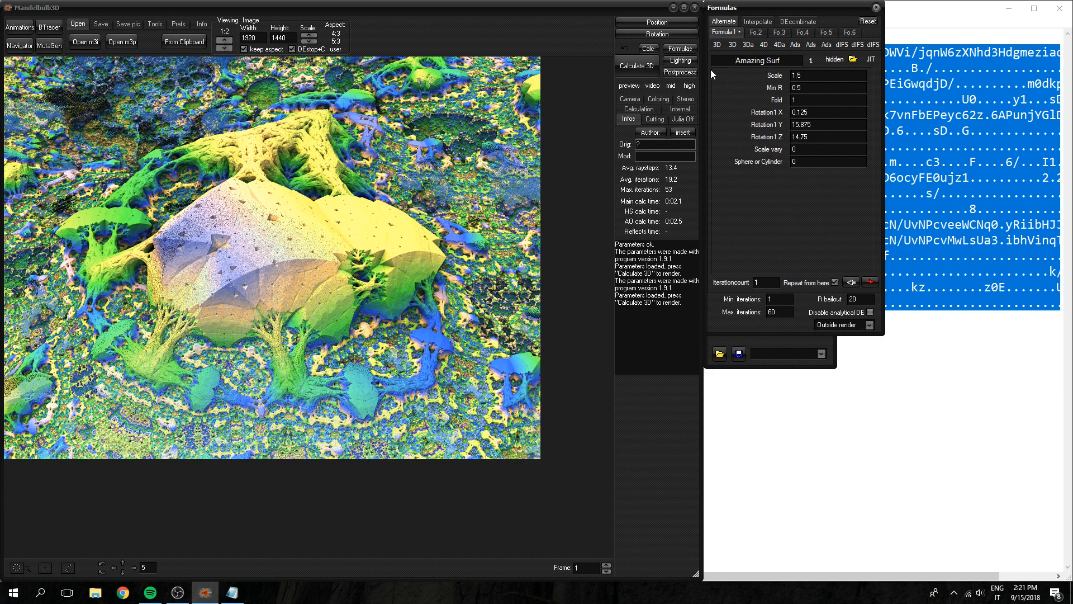
# - In the diffuse colour gradient, change the green stop to red-orange and darken the end colour
pyautogui.click(680, 60)
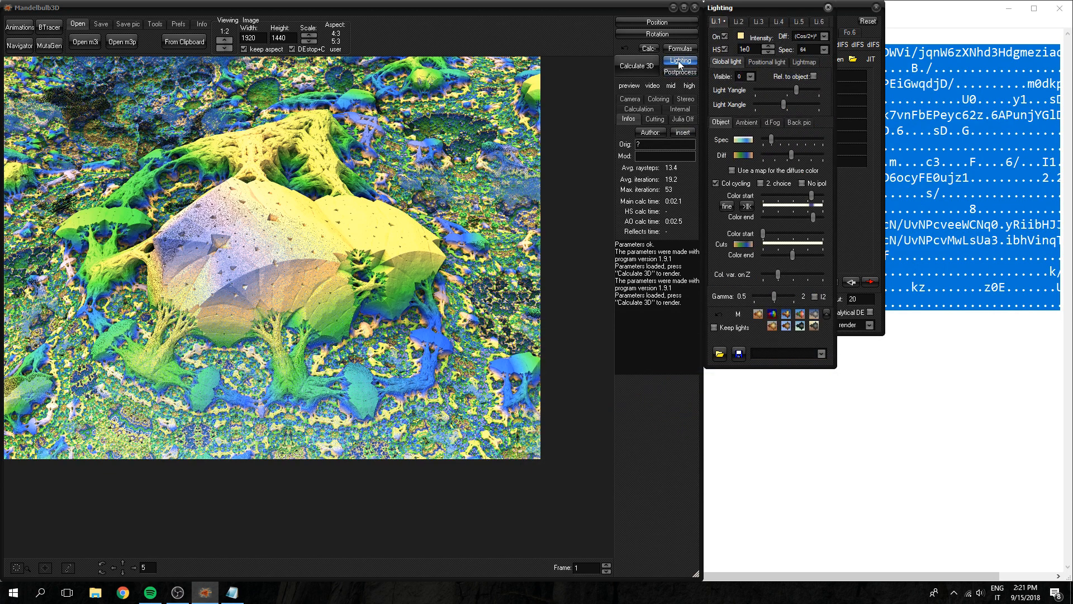
pyautogui.moveTo(679, 61)
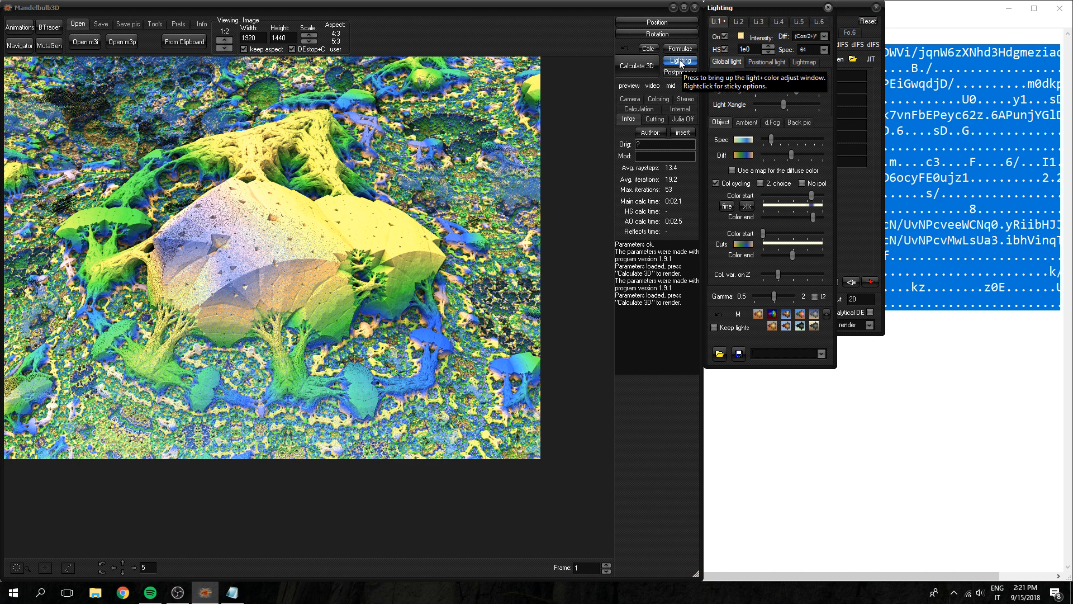
pyautogui.click(722, 154)
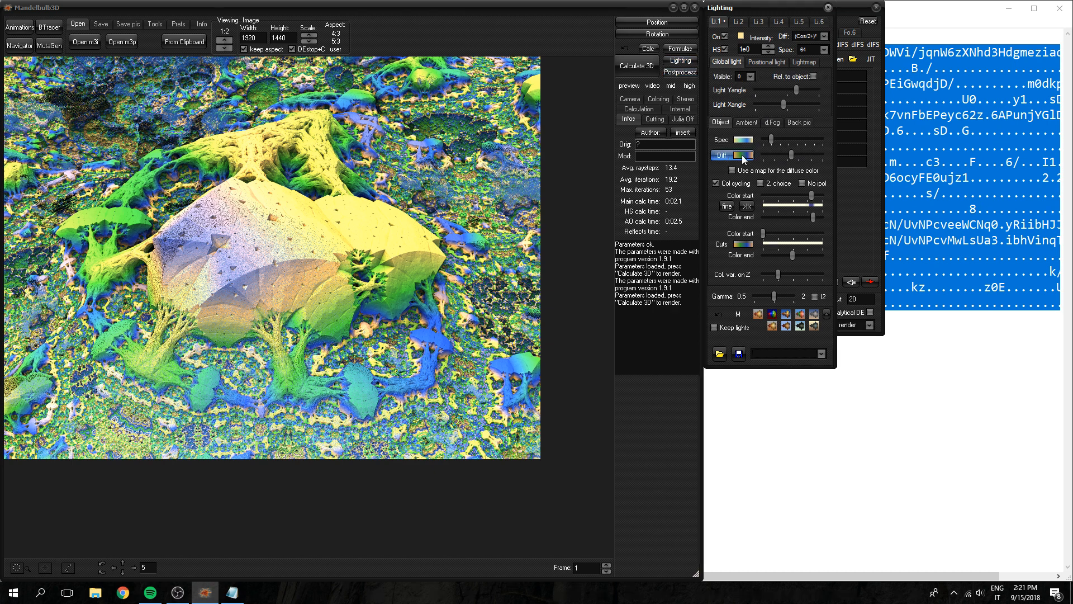
pyautogui.click(731, 154)
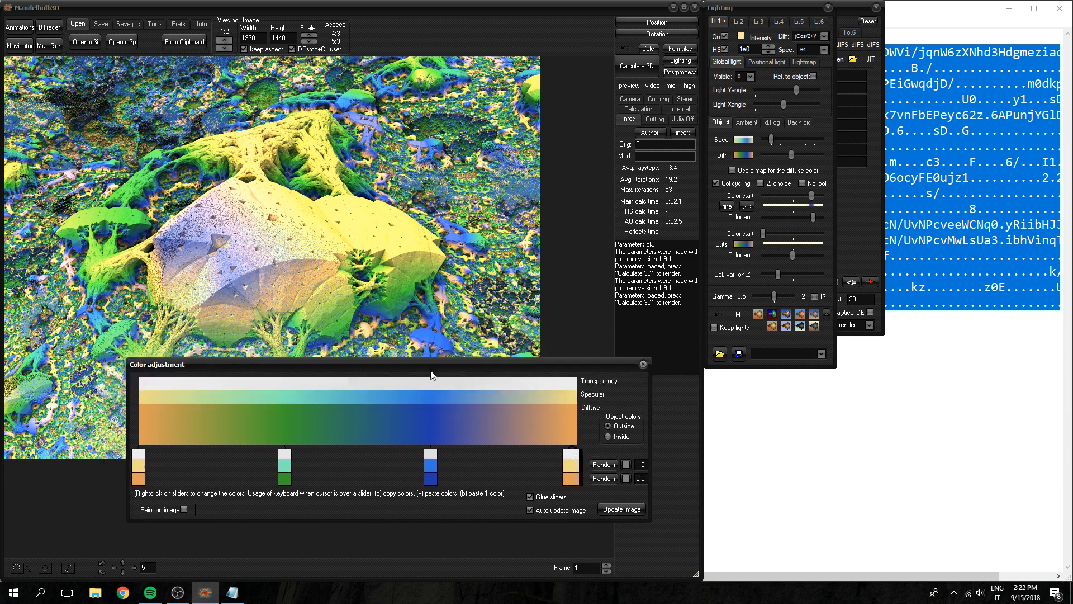
pyautogui.moveTo(432, 373); pyautogui.dragTo(432, 299)
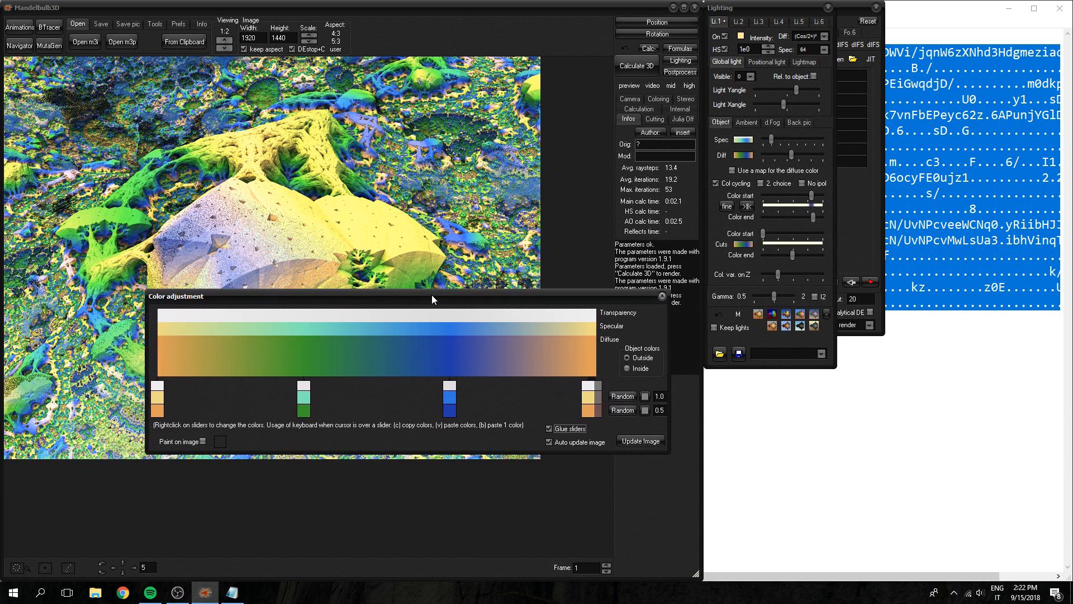
pyautogui.moveTo(402, 309)
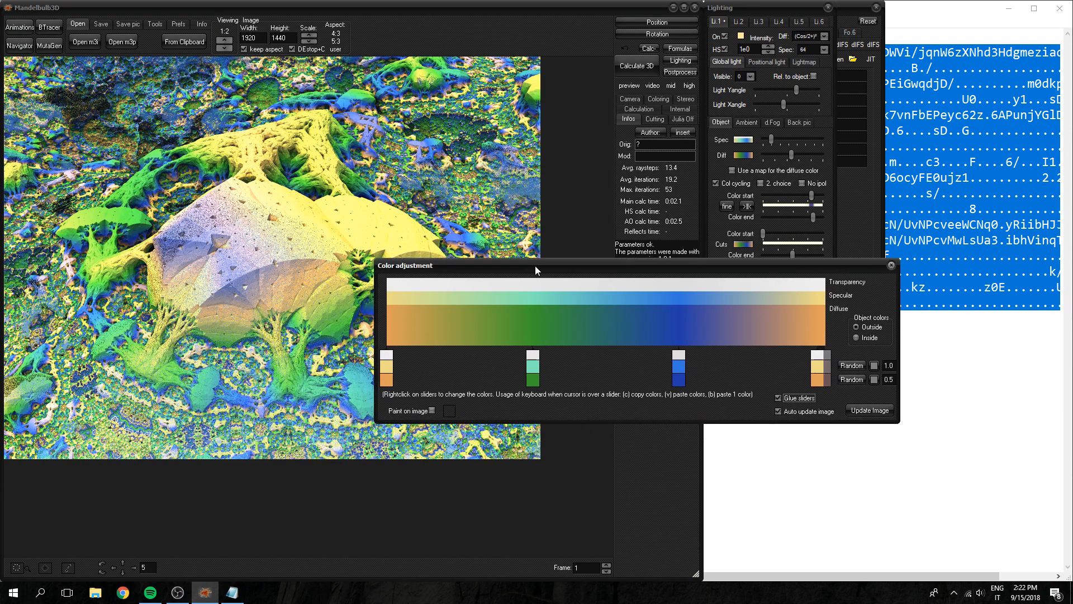
pyautogui.click(532, 373)
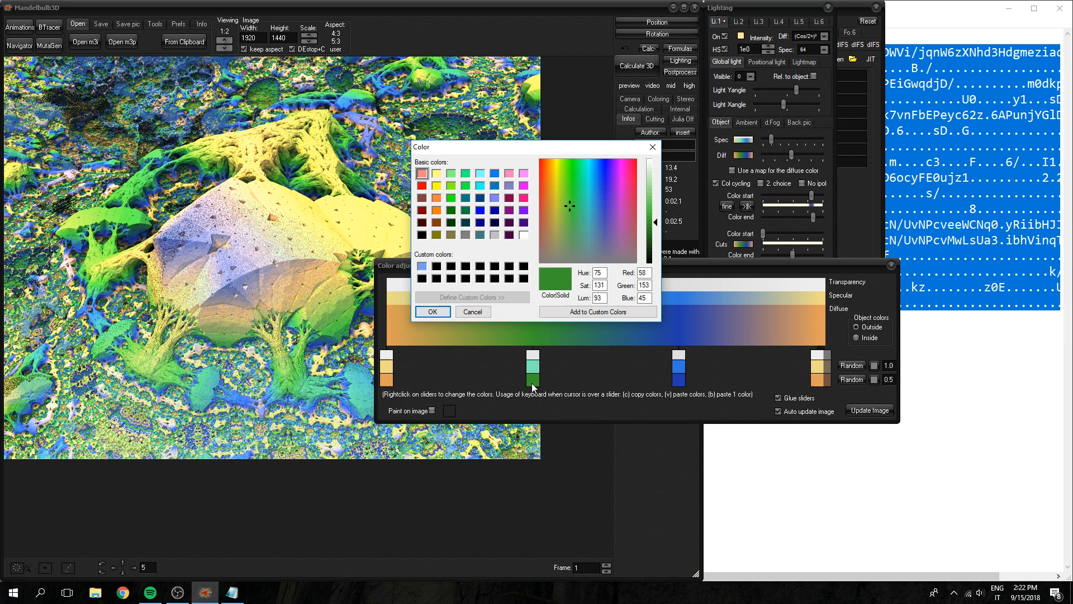
pyautogui.click(432, 312)
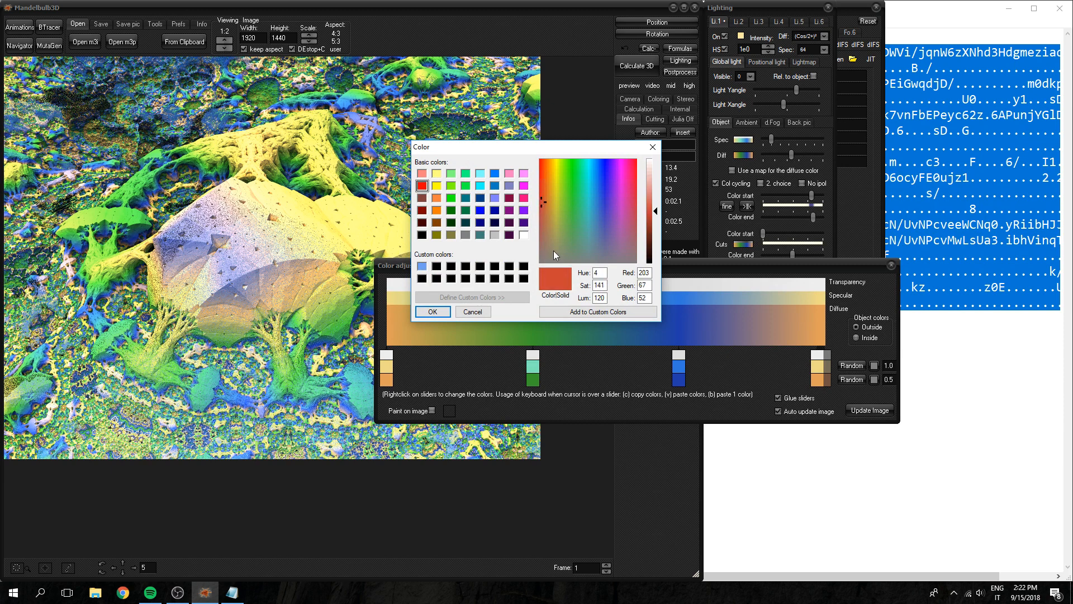
pyautogui.click(432, 312)
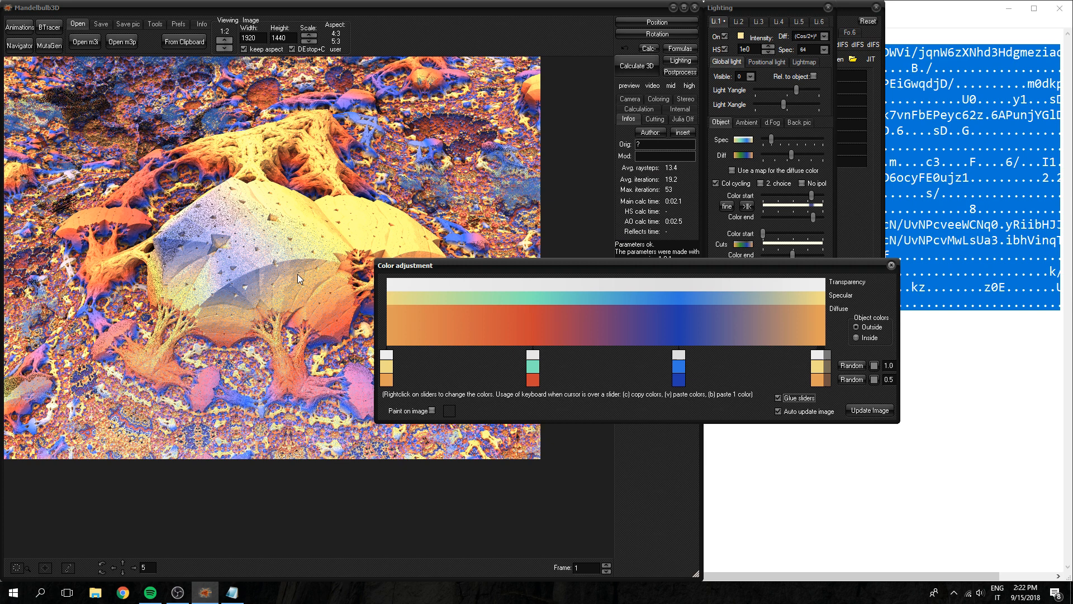
pyautogui.moveTo(437, 389)
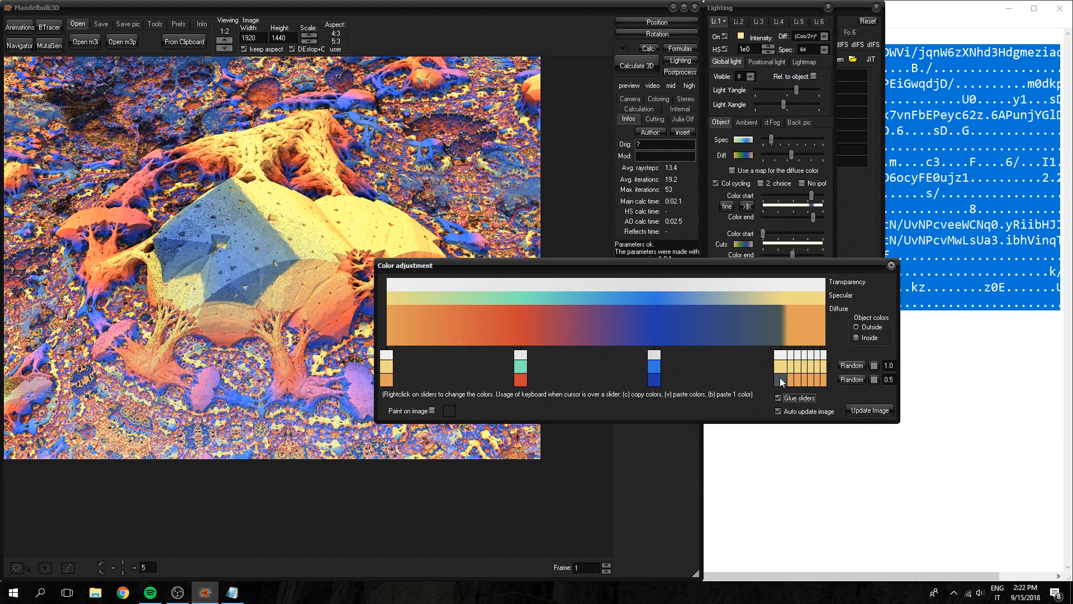
pyautogui.click(792, 383)
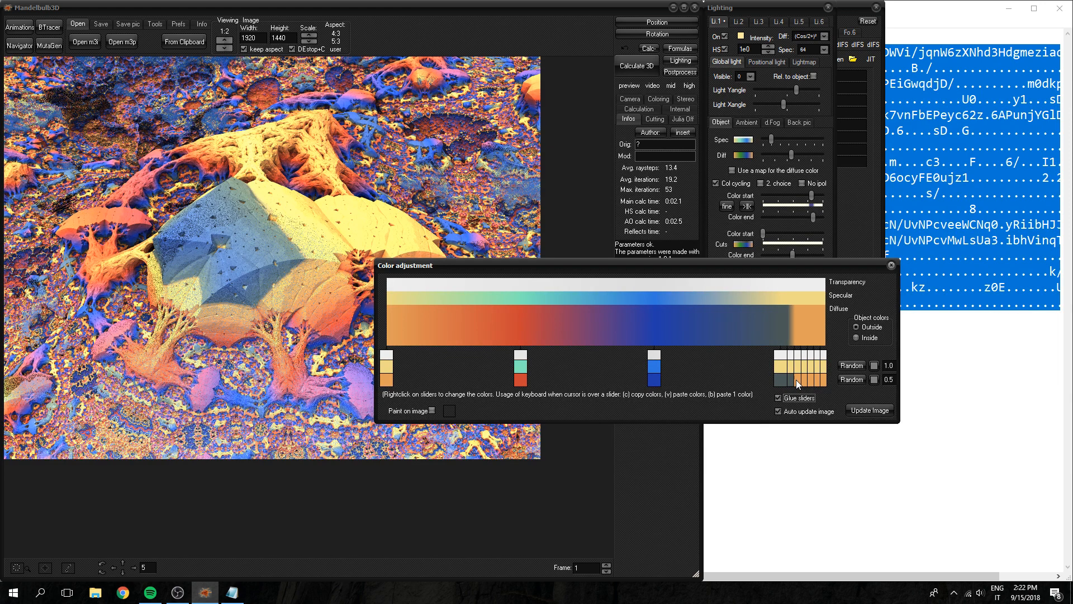
pyautogui.click(804, 383)
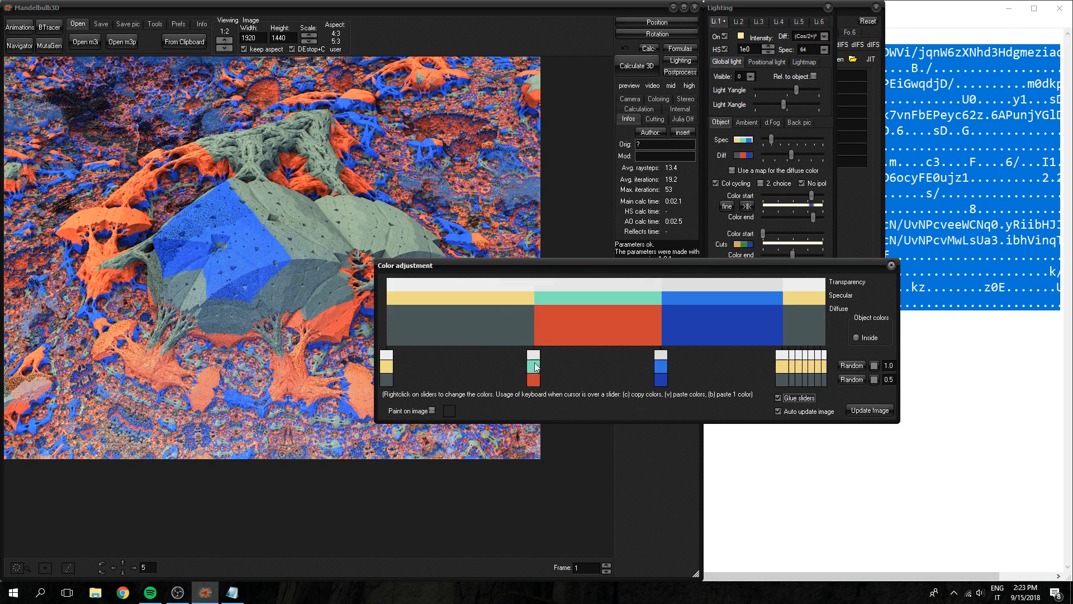
# - Change the colour spread, shift the red band along the gradient and give a stop an orange shade
pyautogui.click(870, 328)
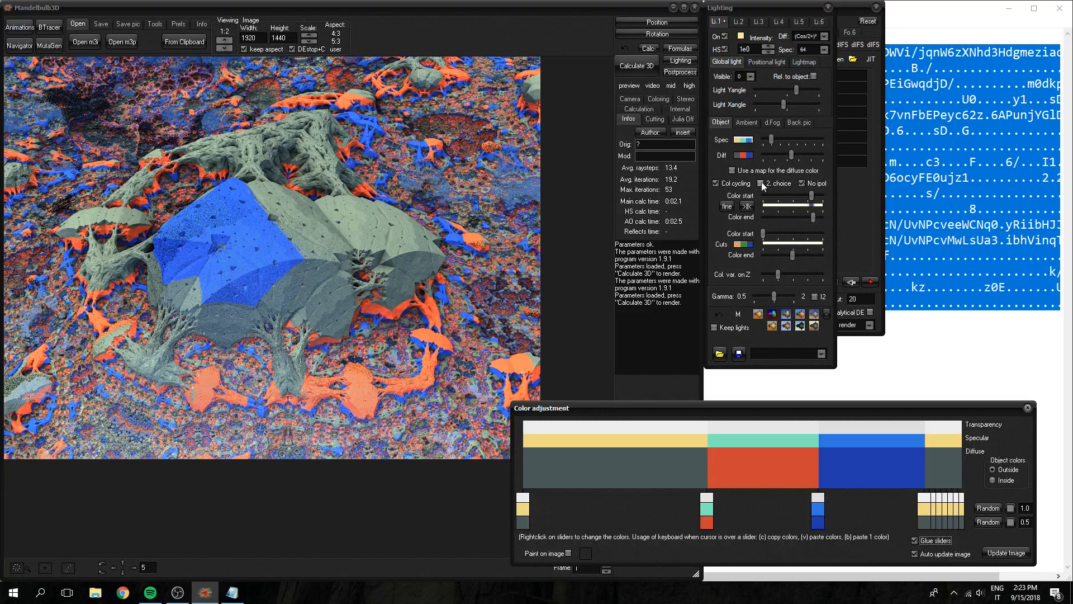
pyautogui.click(728, 183)
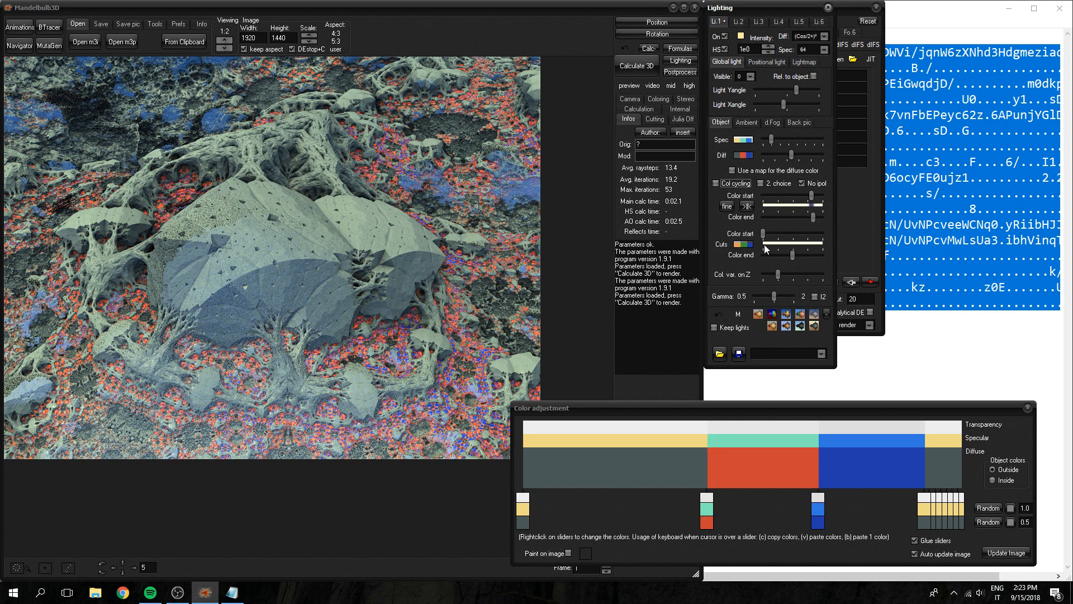
pyautogui.moveTo(749, 532)
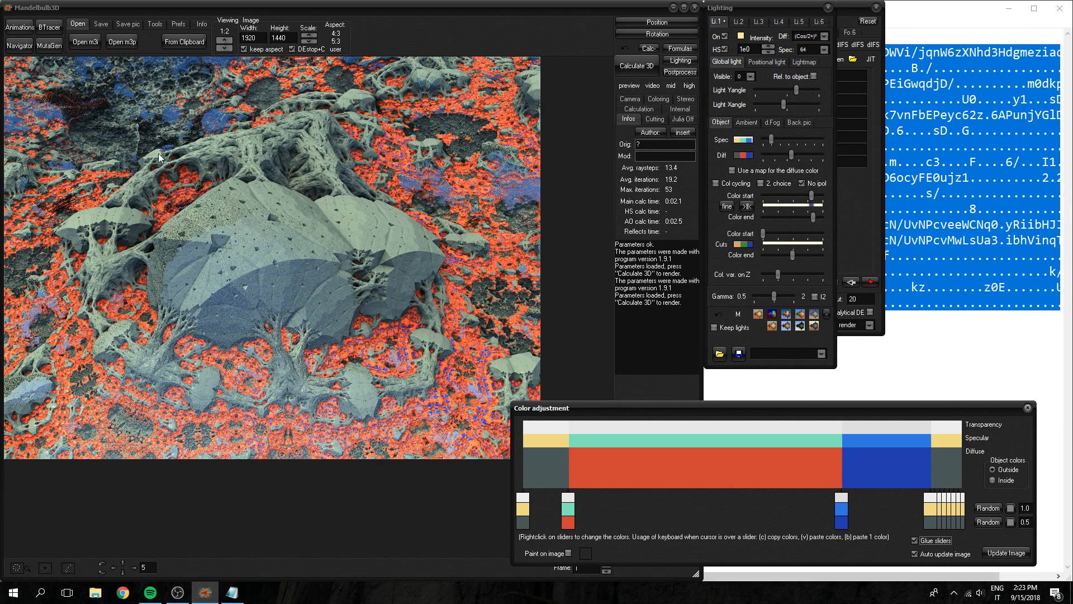
pyautogui.moveTo(78, 358)
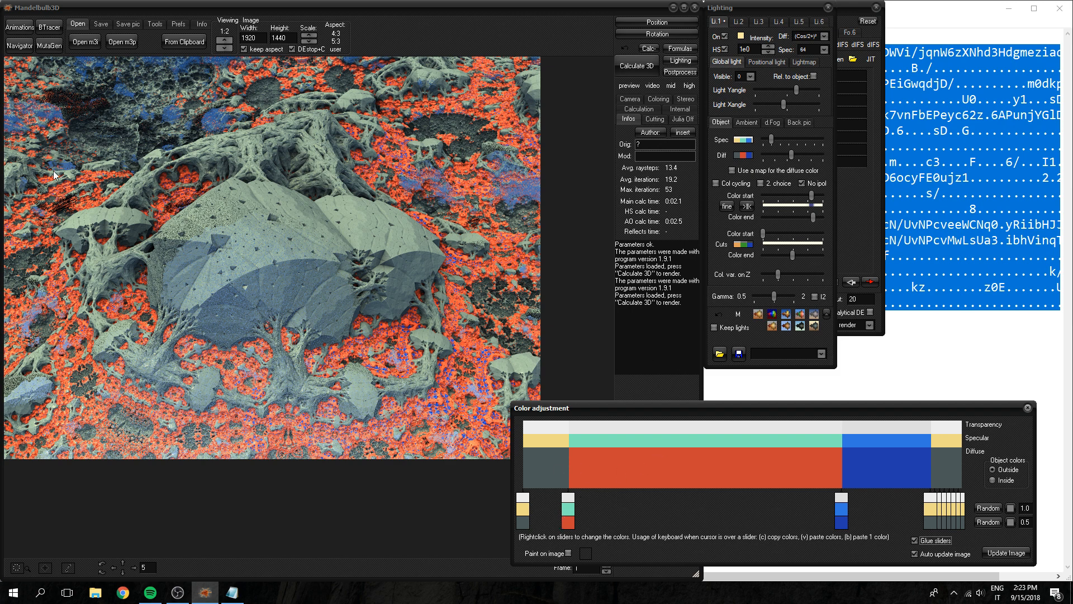
pyautogui.moveTo(384, 163)
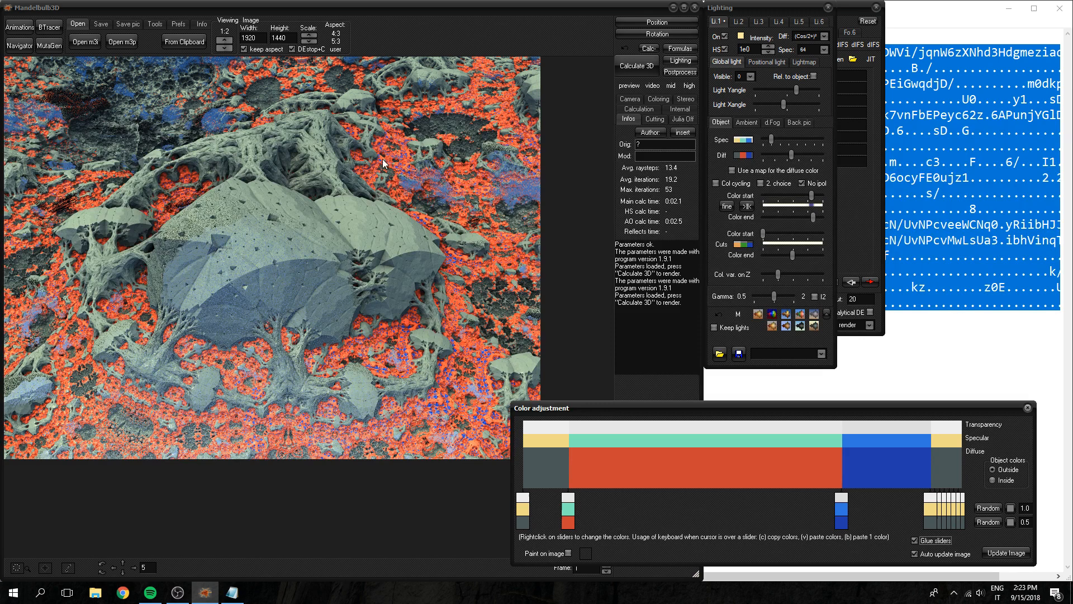
pyautogui.moveTo(342, 294)
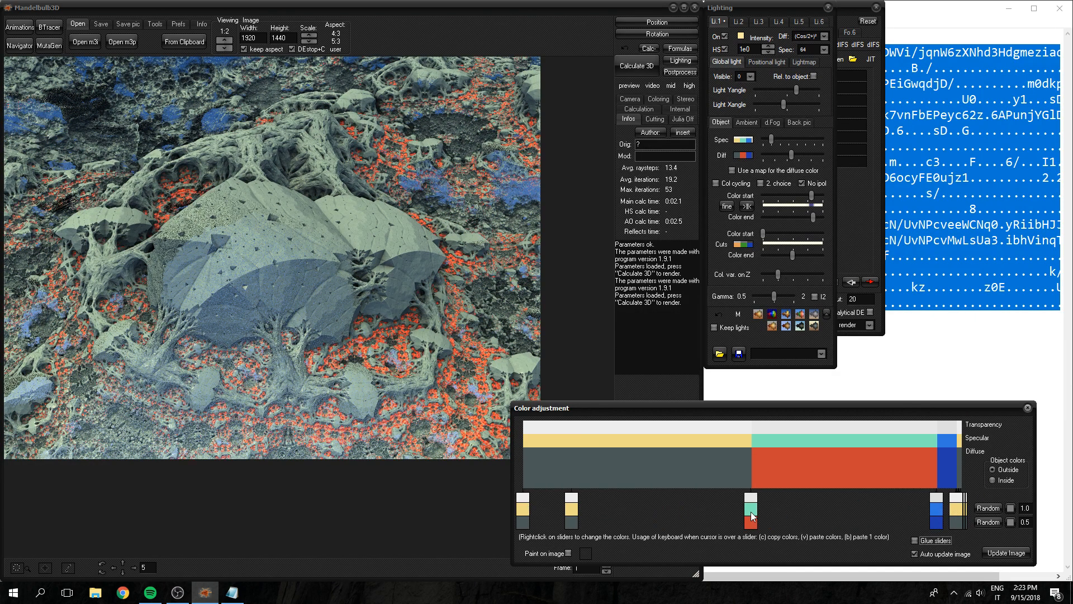
pyautogui.moveTo(751, 510); pyautogui.dragTo(636, 510)
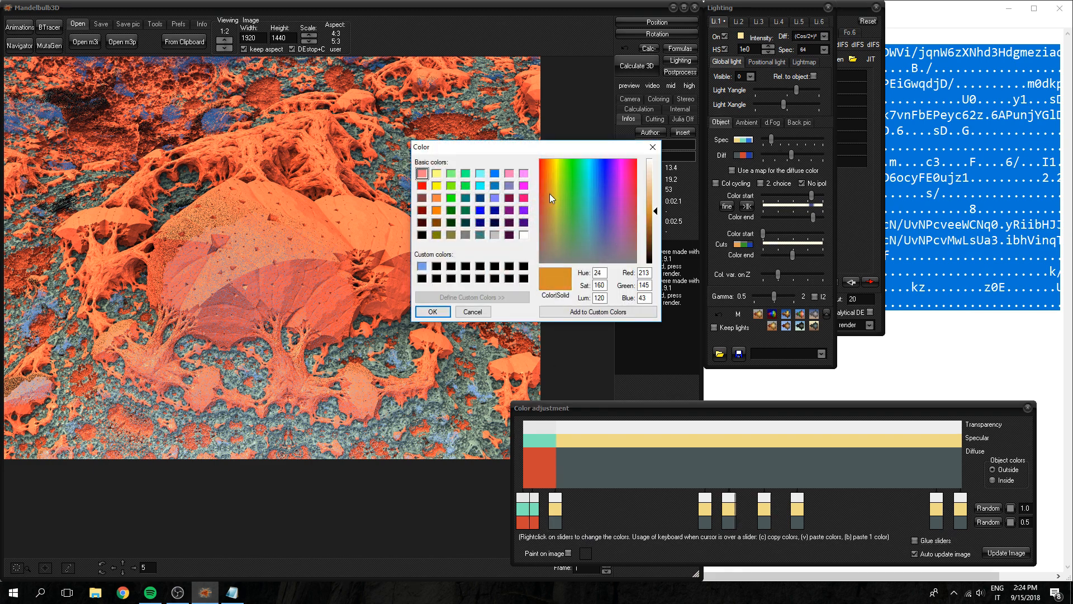
pyautogui.click(431, 312)
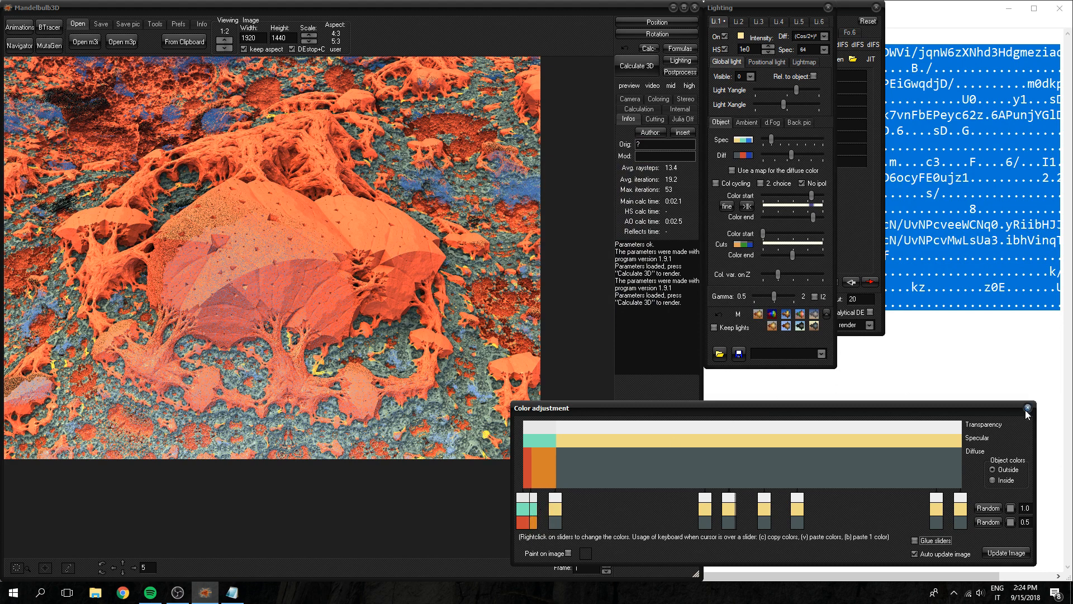
# - In Ambient, adjust the Depth slider and set the depth colours to grey and a pale tone
pyautogui.click(1026, 408)
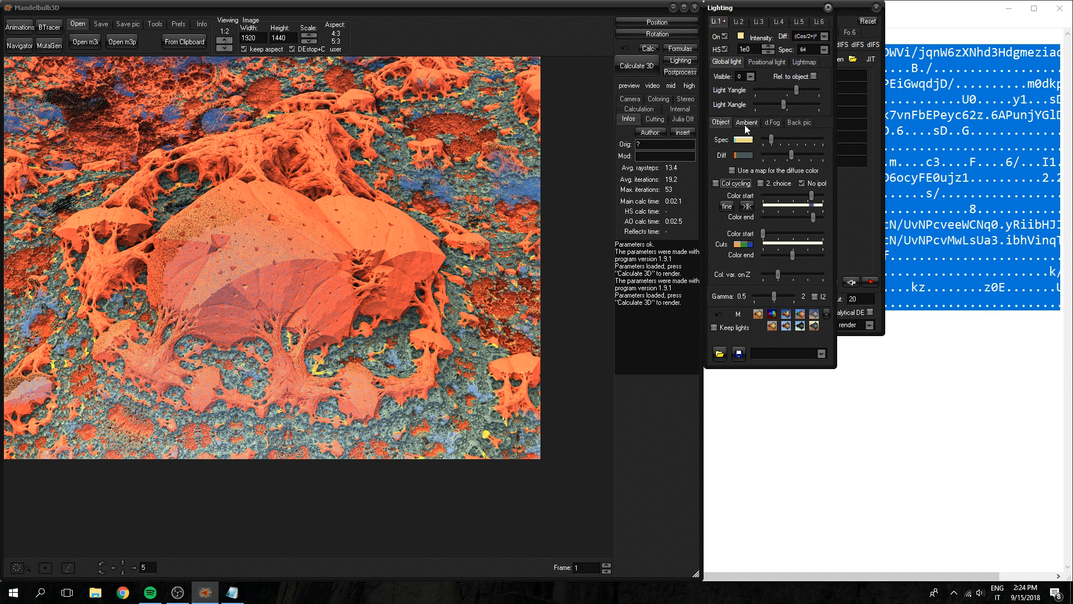
pyautogui.click(747, 122)
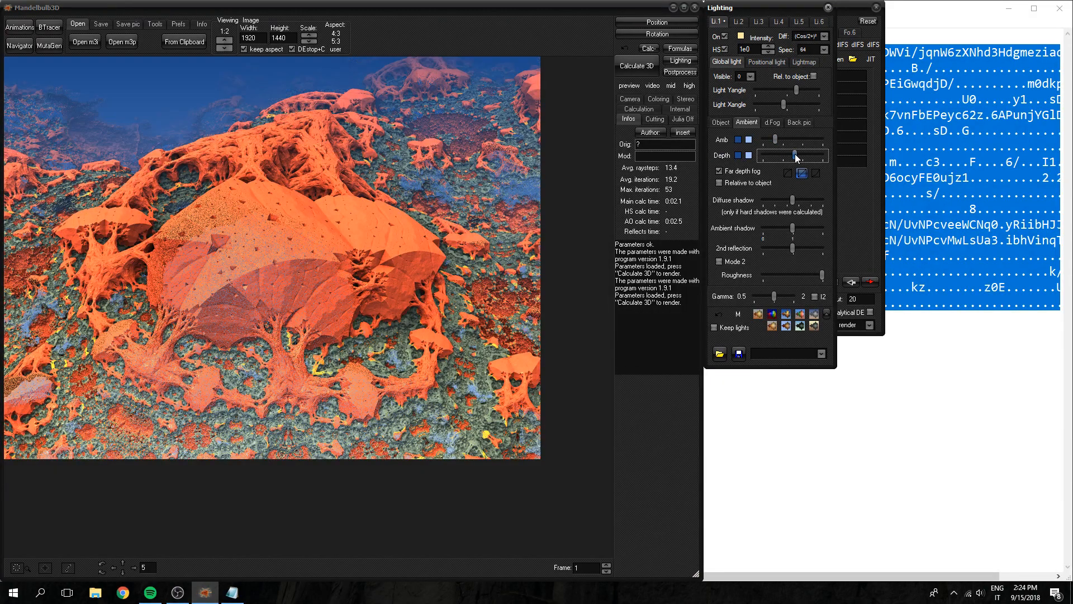
pyautogui.moveTo(794, 156); pyautogui.dragTo(767, 156)
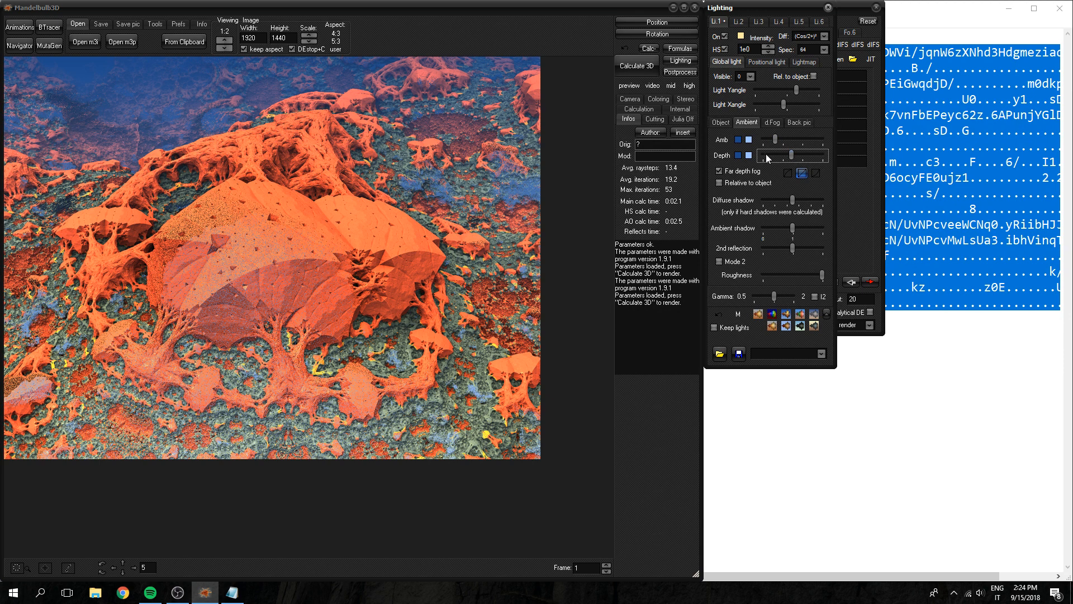
pyautogui.moveTo(740, 157)
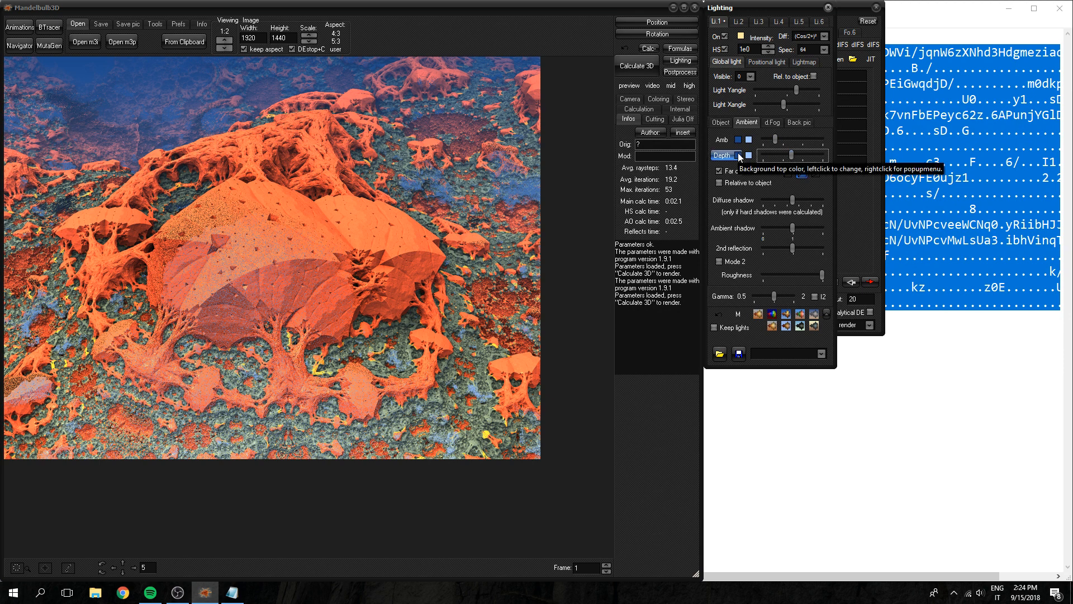
pyautogui.click(739, 155)
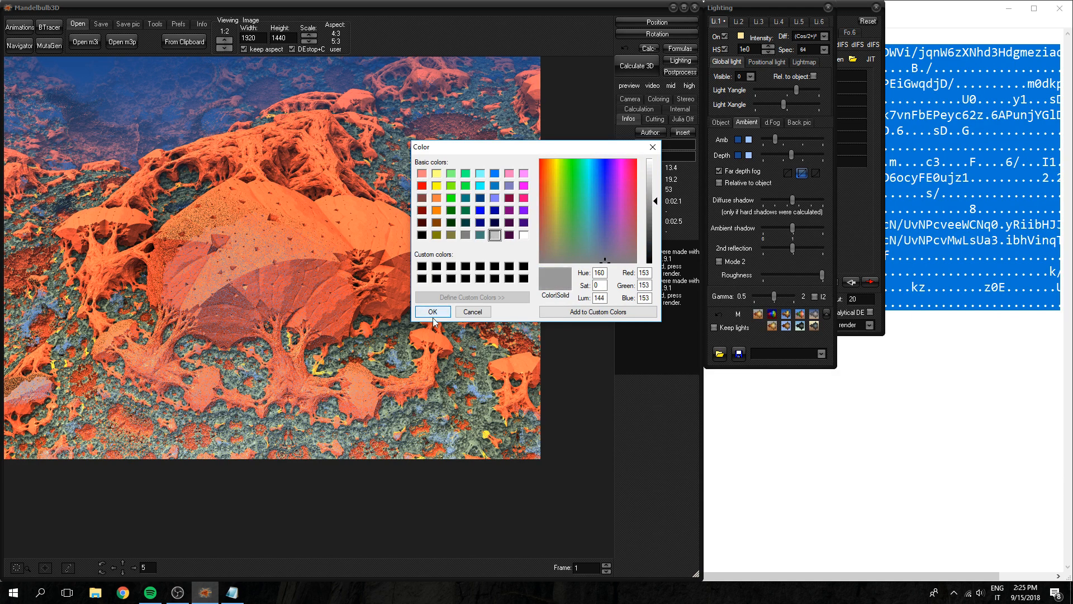
pyautogui.click(432, 311)
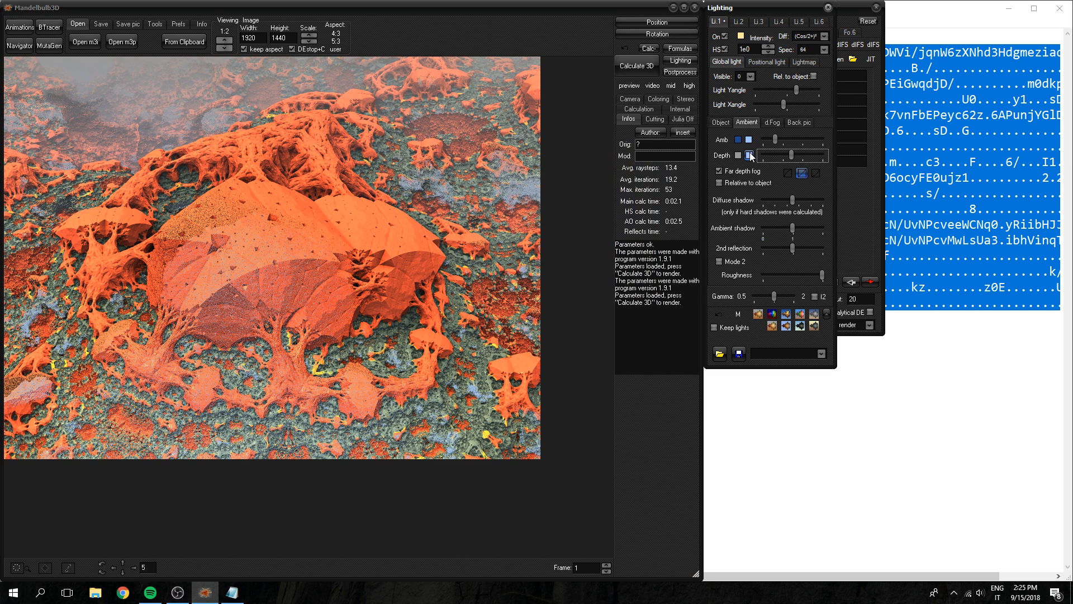
pyautogui.click(748, 156)
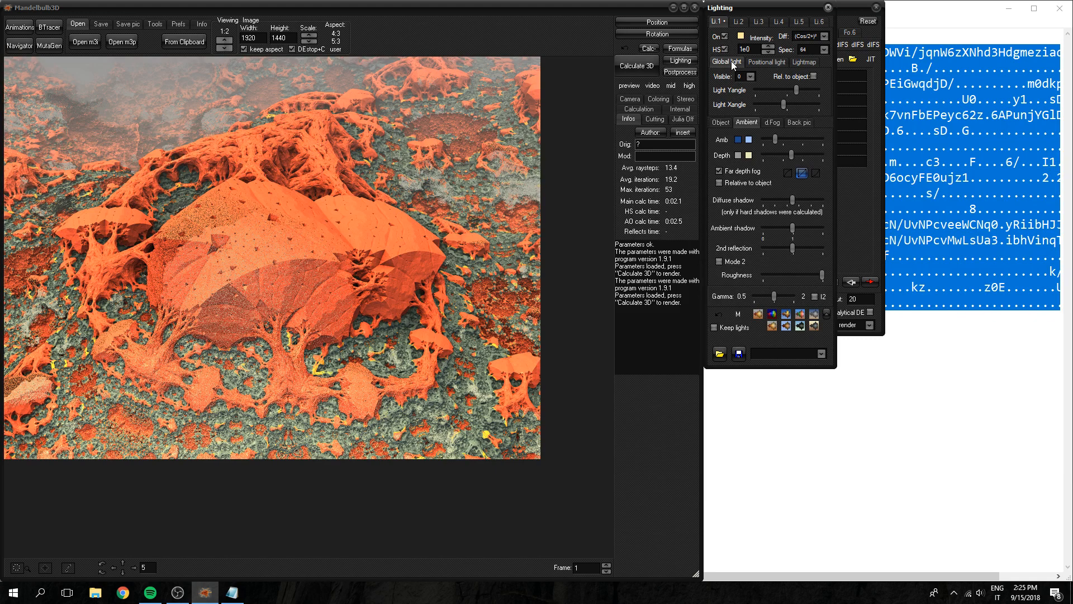
# - Set the Global light colour to a pale cyan-white
pyautogui.click(739, 36)
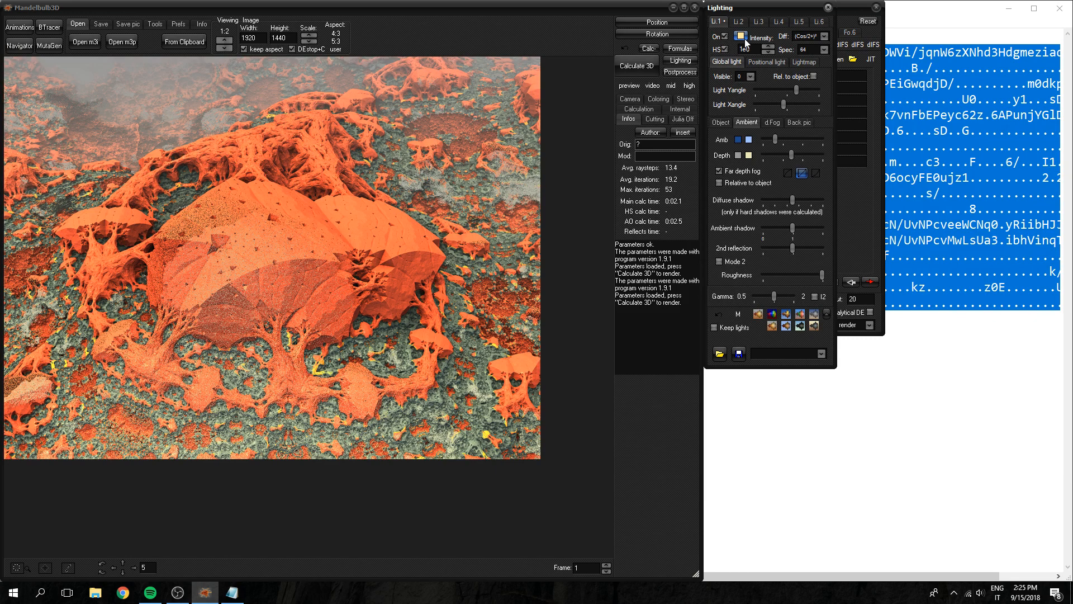
pyautogui.click(741, 36)
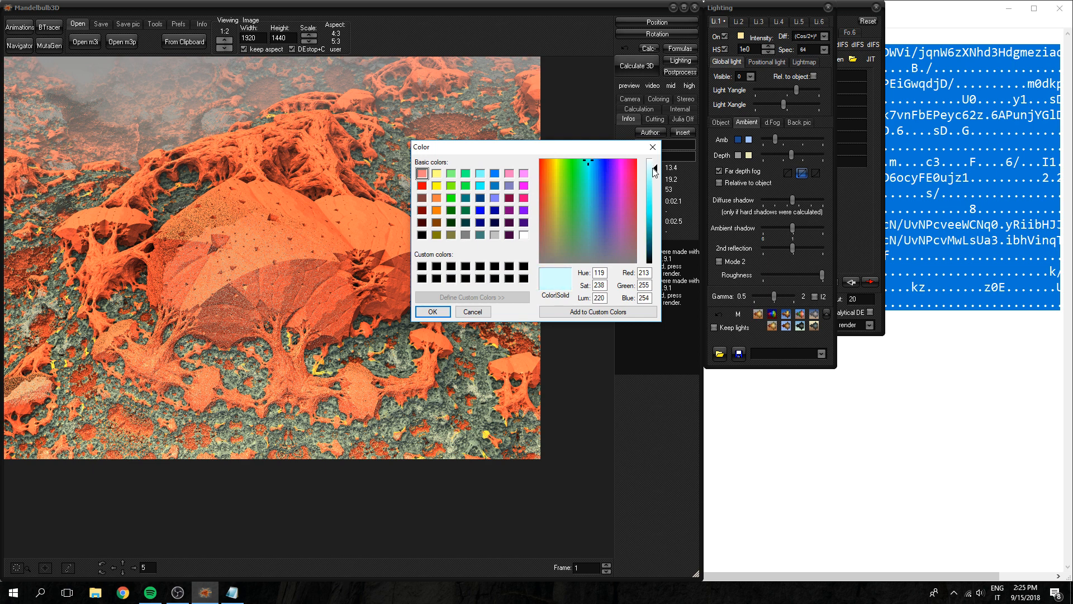
pyautogui.click(432, 312)
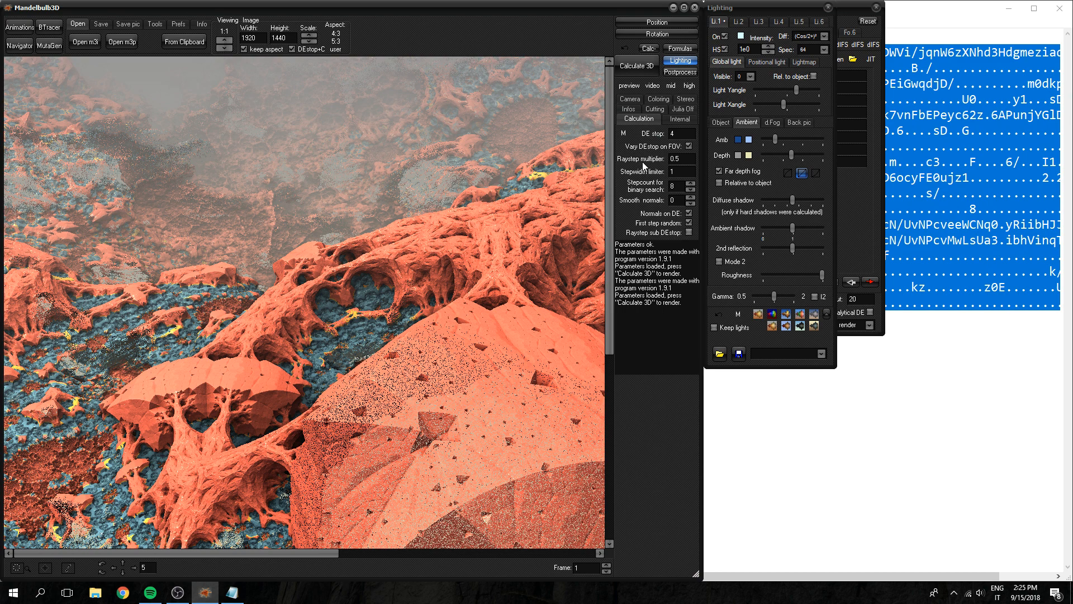
pyautogui.moveTo(676, 158)
pyautogui.write('8')
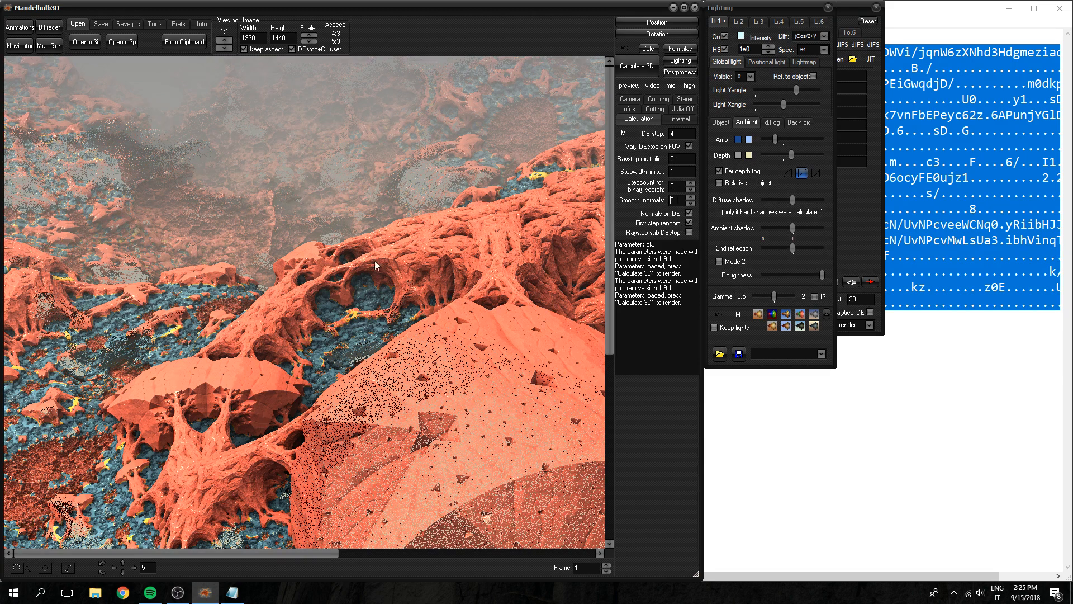
# - Re-render the landscape with Calculate 3D at raystep multiplier 0.1
pyautogui.click(636, 65)
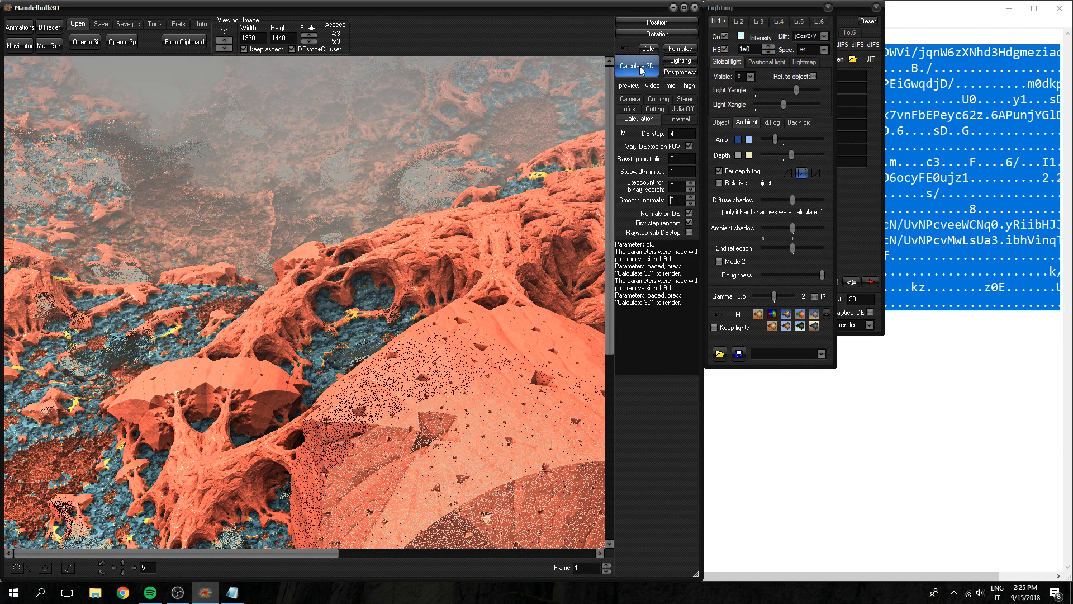
pyautogui.click(636, 66)
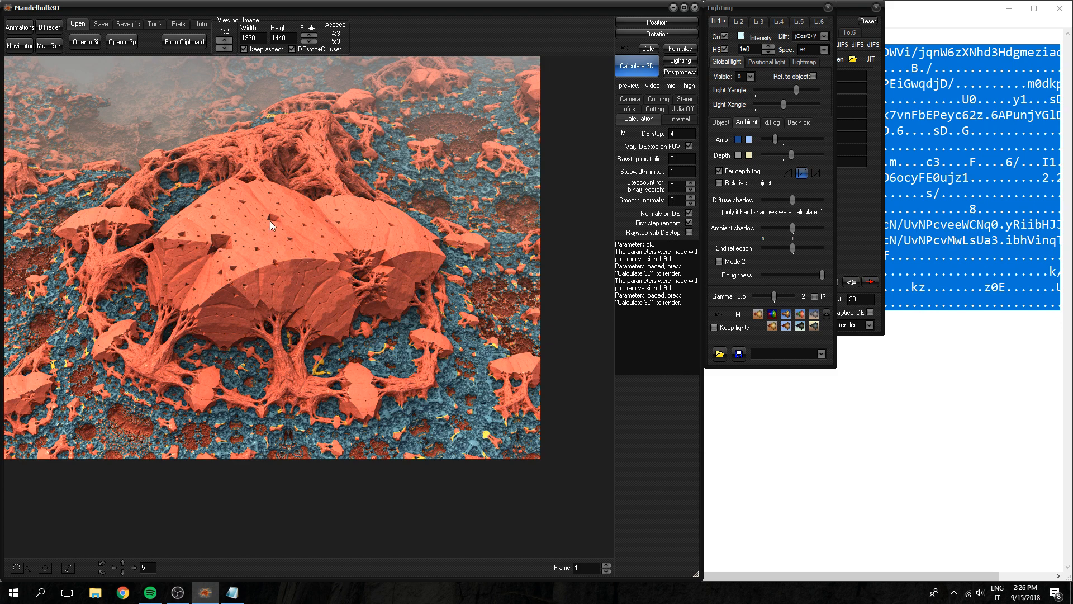
pyautogui.moveTo(258, 329)
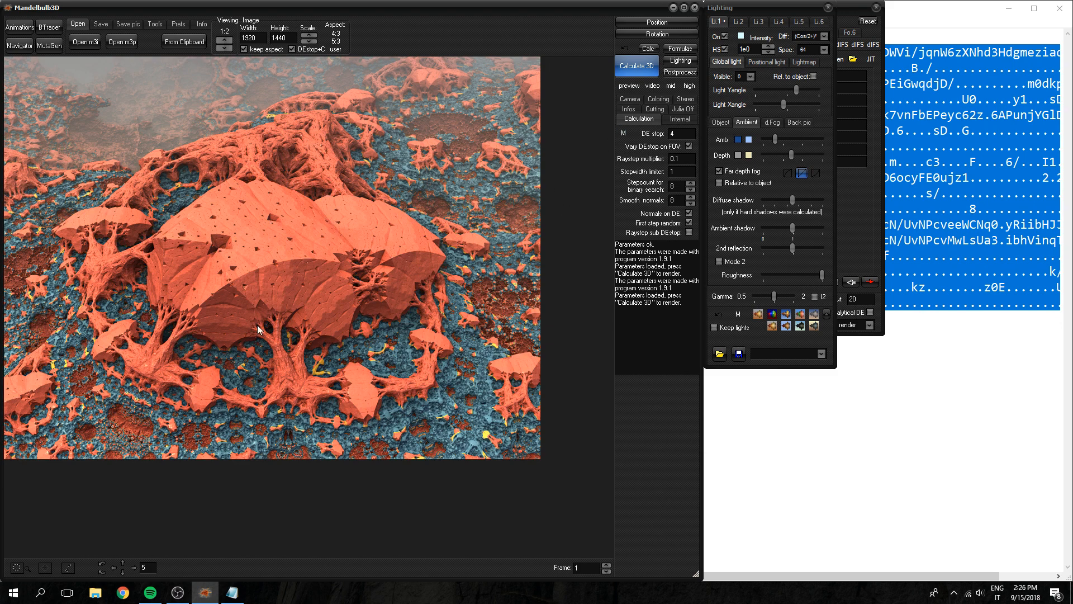
pyautogui.click(719, 122)
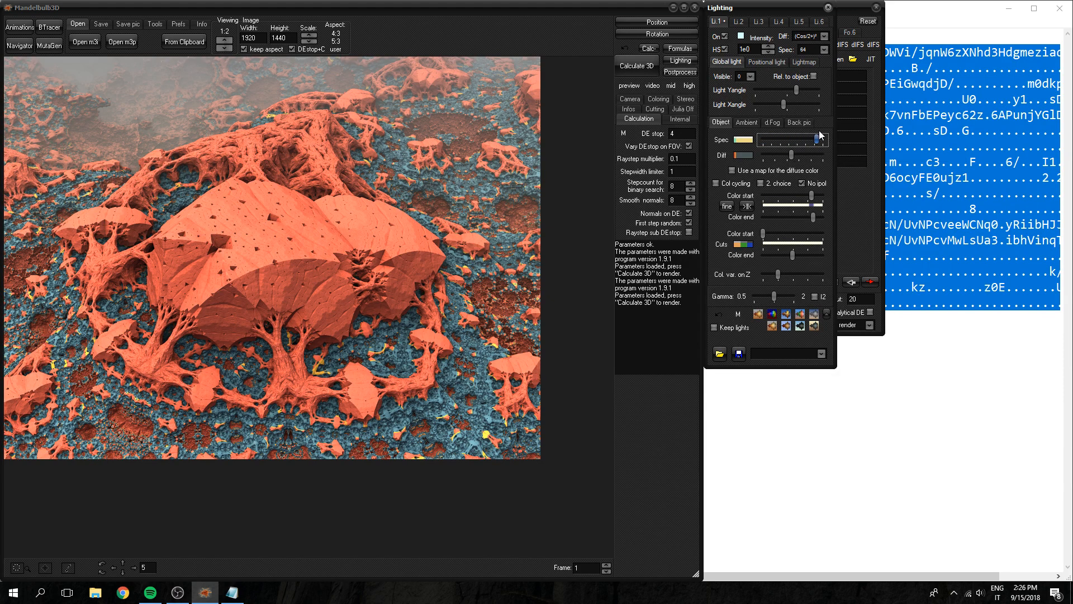
pyautogui.moveTo(795, 141)
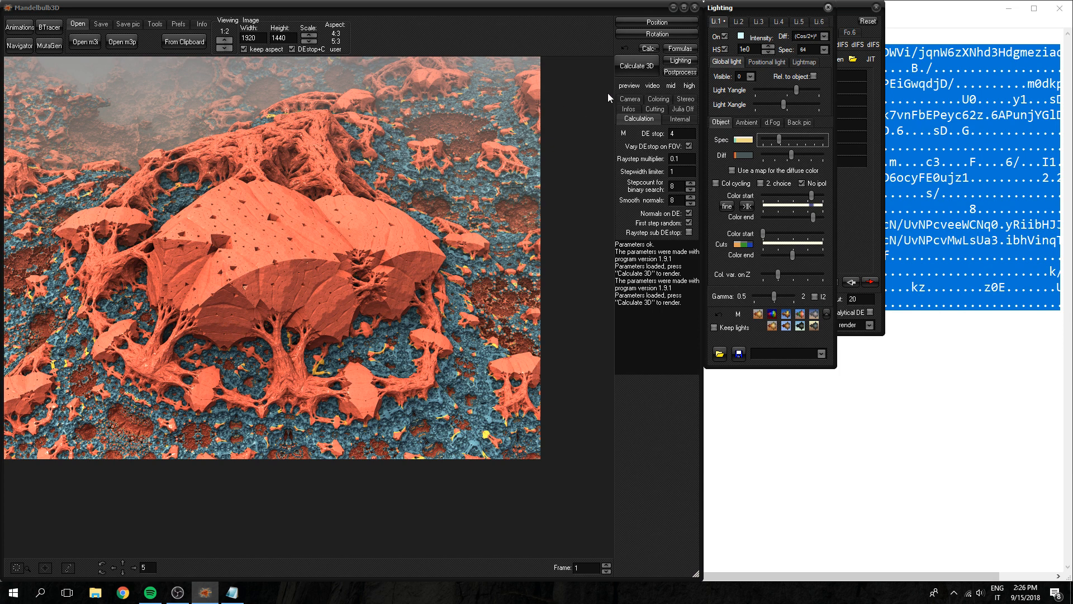
# - In Post processing, enable Calculate R. automatically for reflections and expand Hard Shadows
pyautogui.click(681, 73)
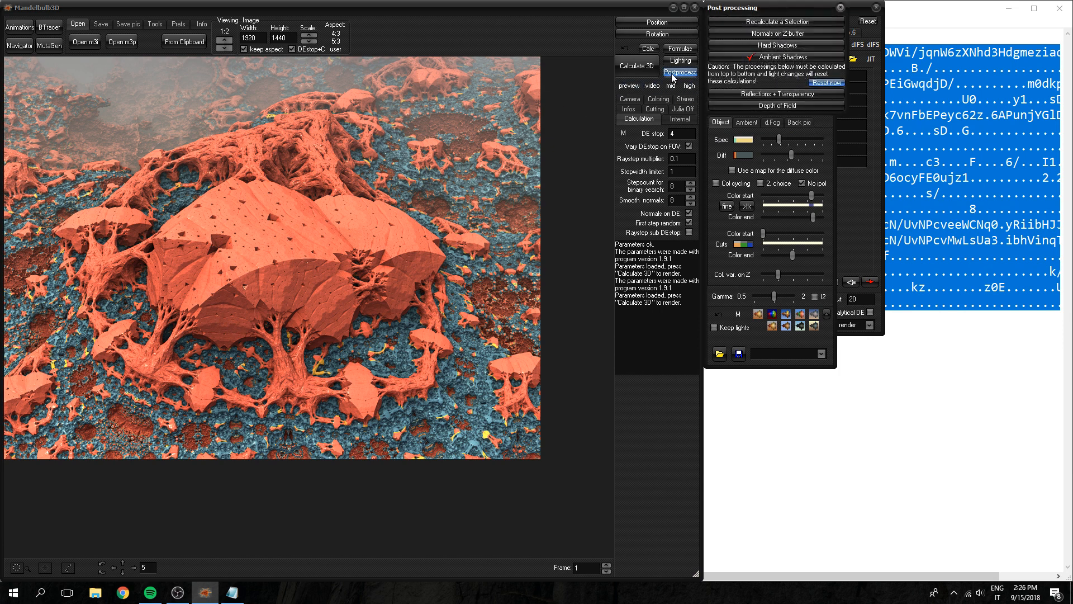
pyautogui.click(775, 94)
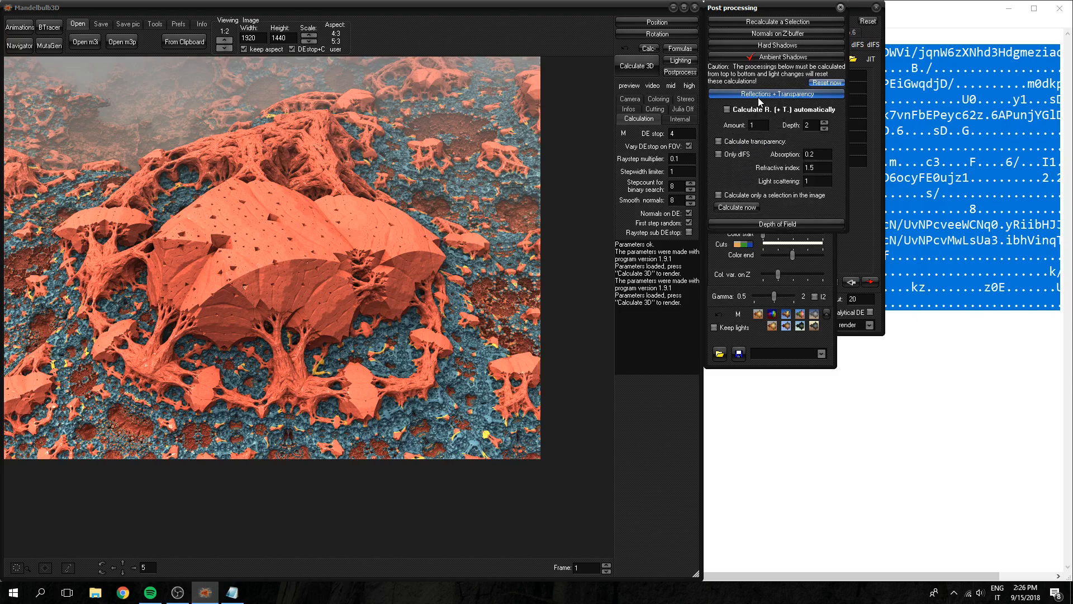
pyautogui.moveTo(801, 98)
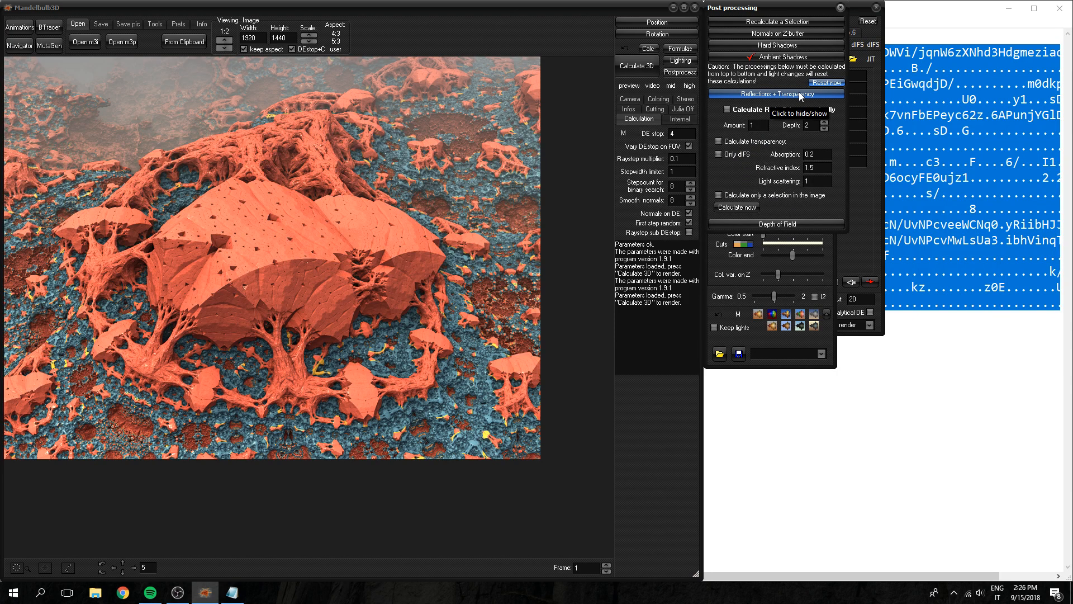
pyautogui.click(728, 110)
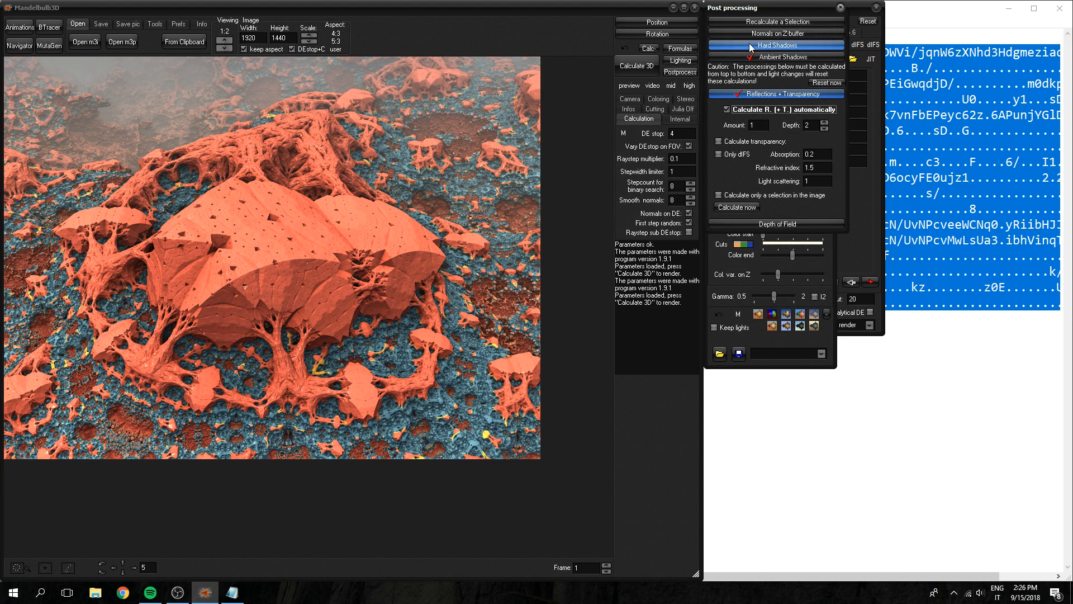
pyautogui.click(776, 44)
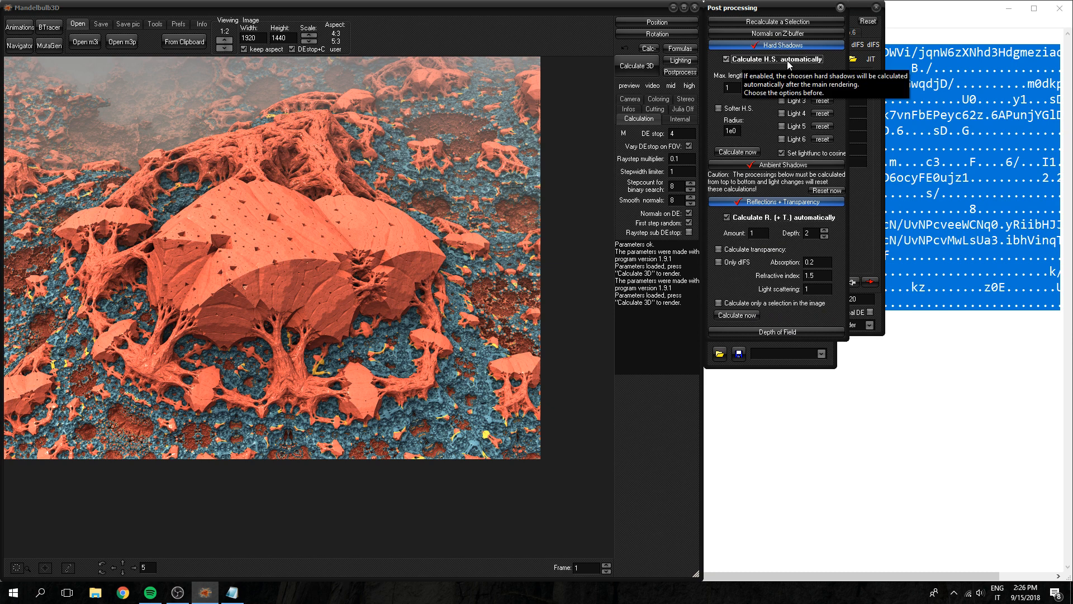
# - Calculate hard shadows and then reflections onto the rendered landscape
pyautogui.click(737, 151)
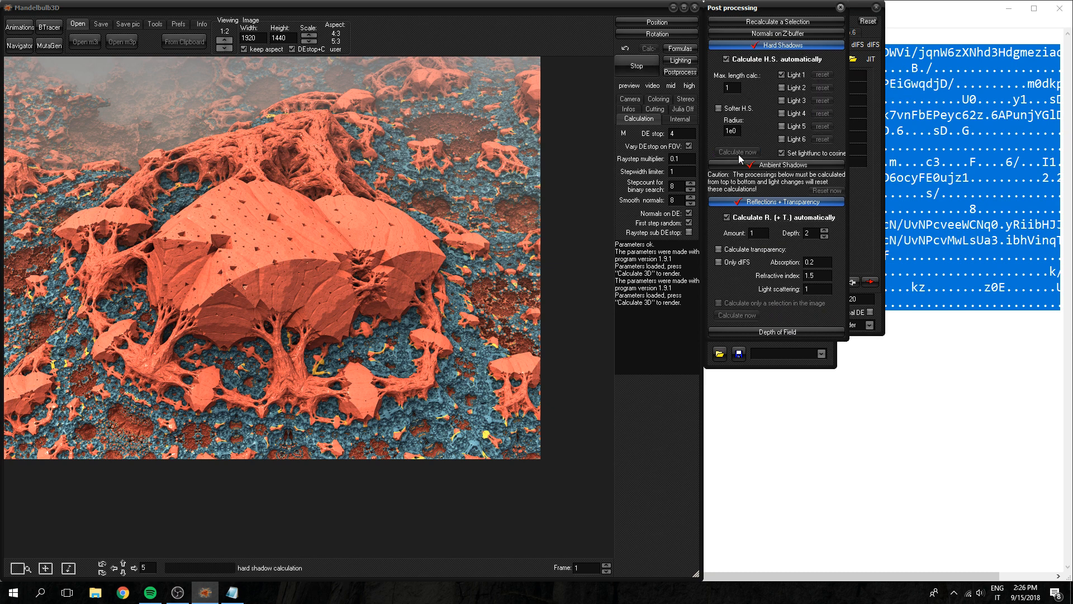
pyautogui.click(736, 151)
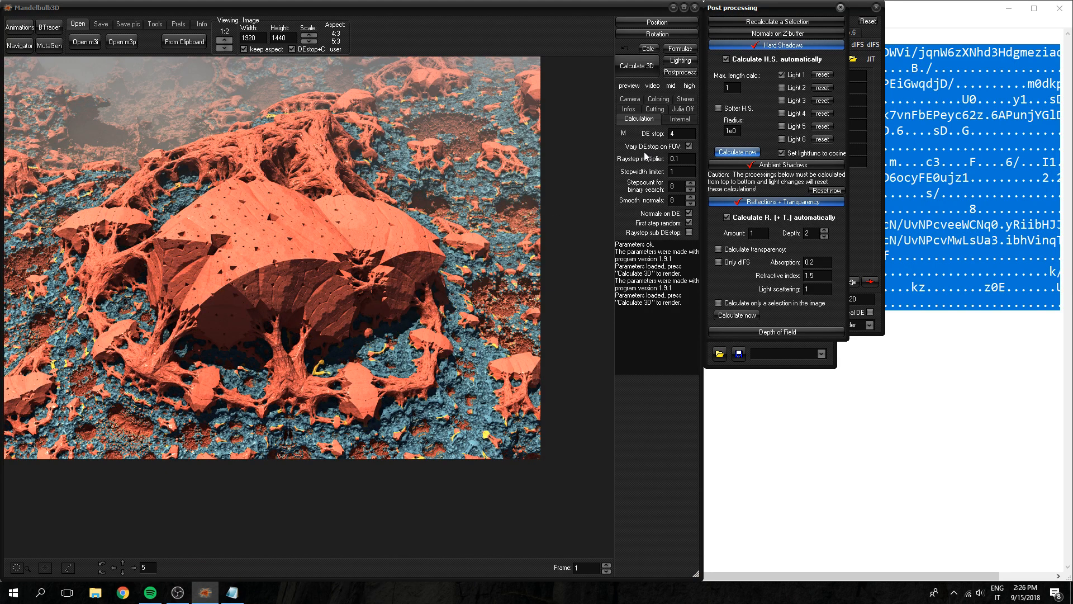
pyautogui.click(737, 315)
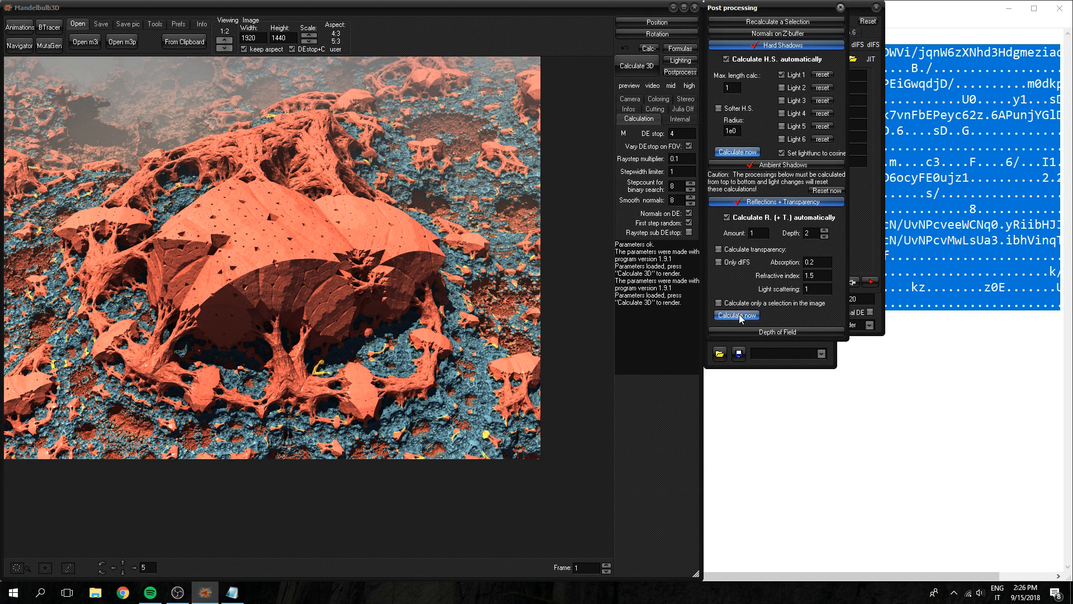
pyautogui.click(737, 315)
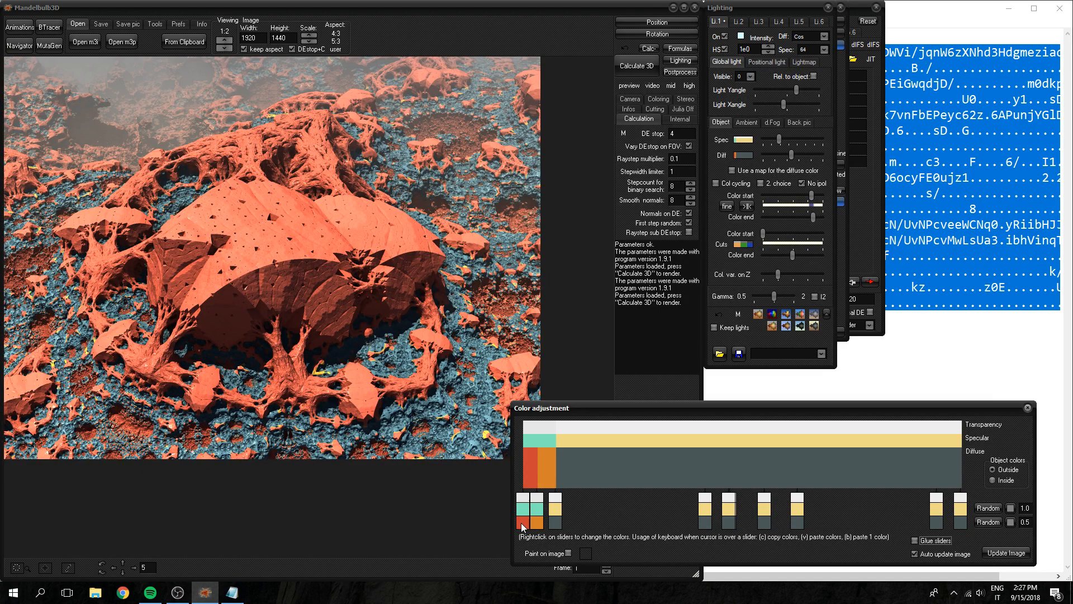
pyautogui.moveTo(303, 246)
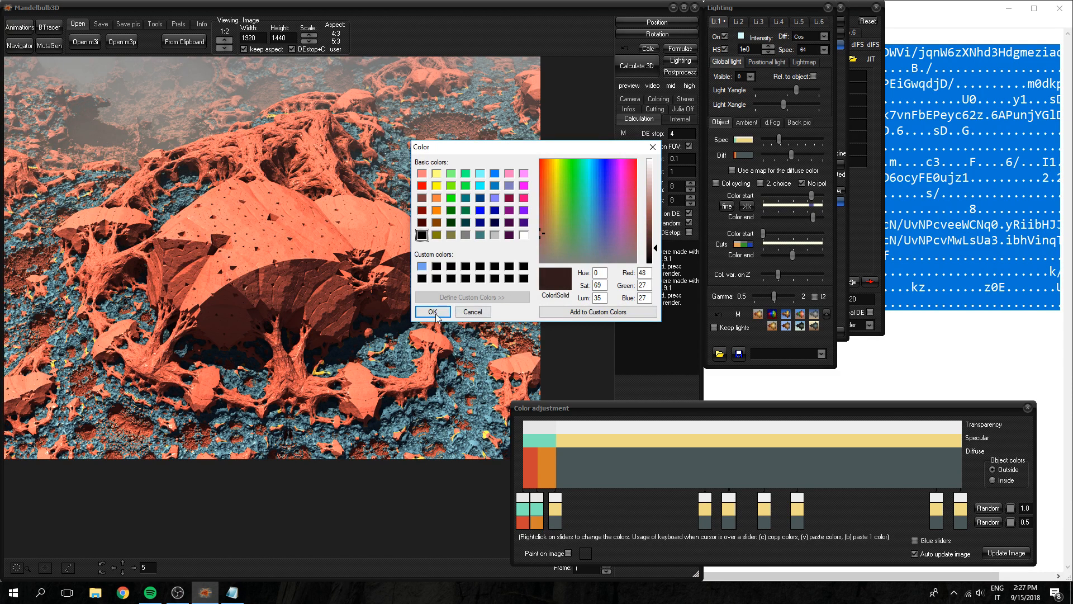
# - Confirm a near-black specular colour and close the Color adjustment panel
pyautogui.click(431, 312)
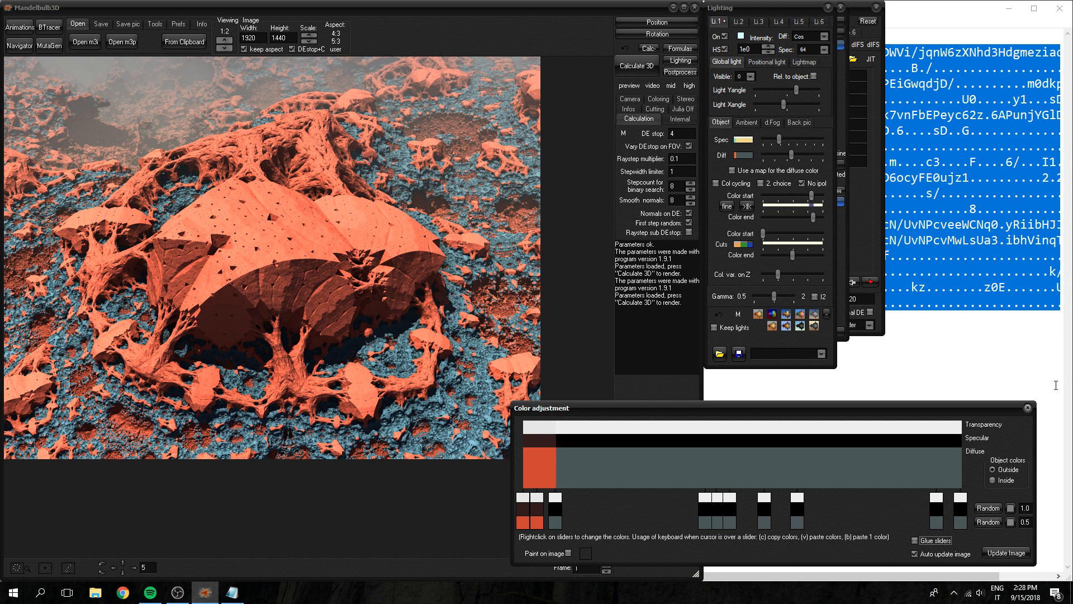
pyautogui.click(680, 74)
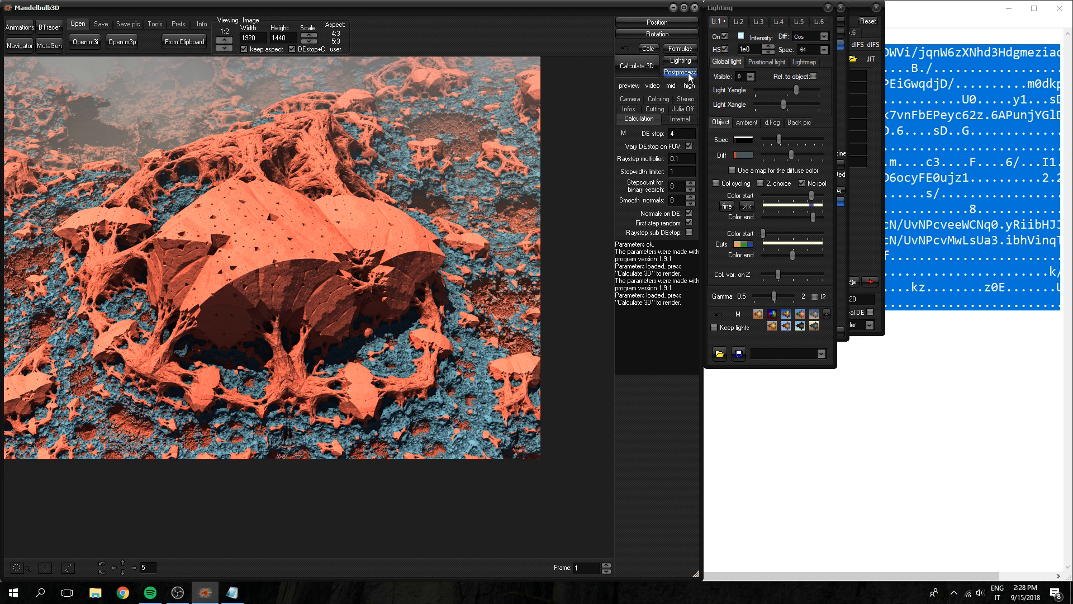
# - Recalculate reflections on the matte render and expand the Depth of Field options
pyautogui.click(678, 72)
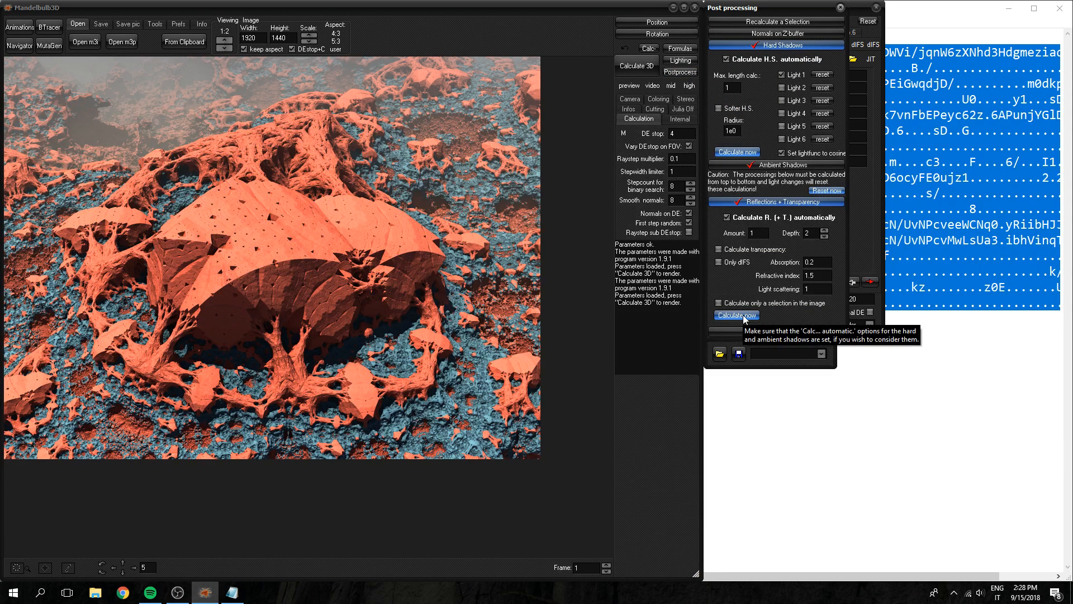
pyautogui.click(737, 315)
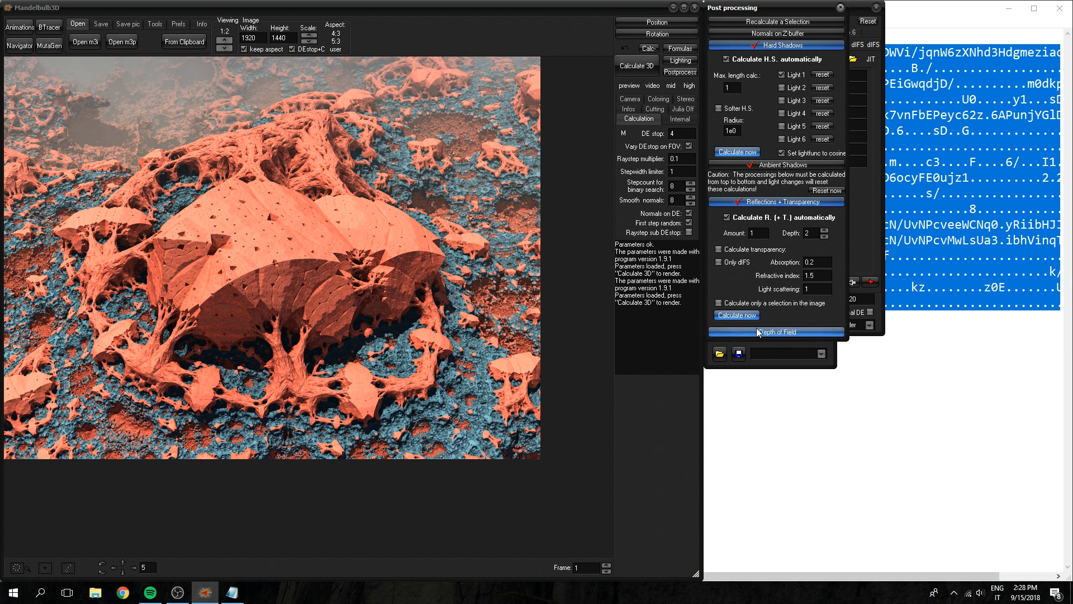
pyautogui.click(776, 330)
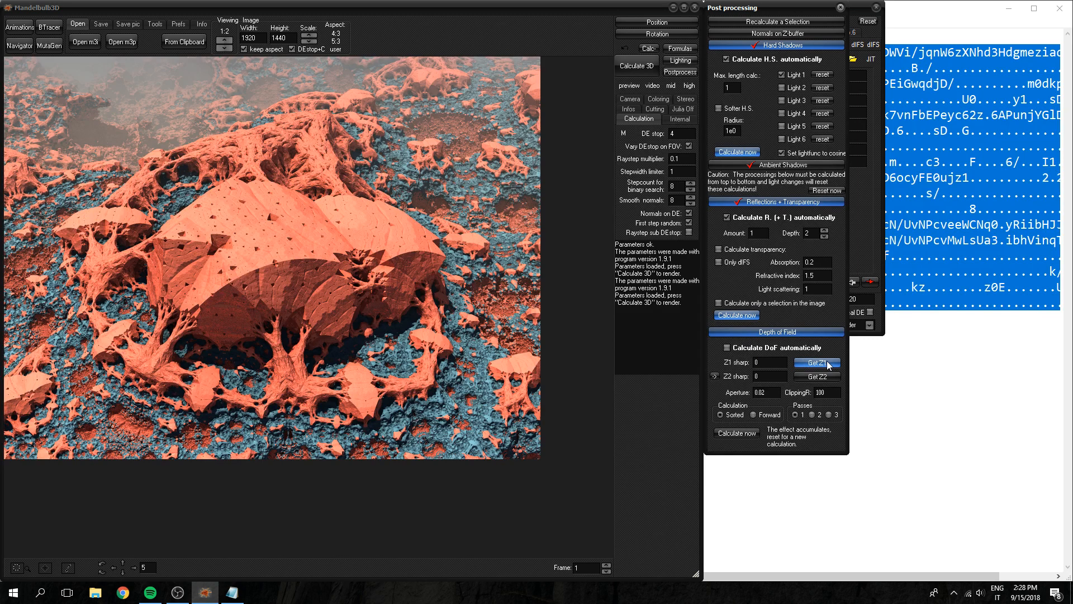
# - Pick near (Z1) and far (Z2) focus depths on the landscape and calculate the depth-of-field blur
pyautogui.click(816, 362)
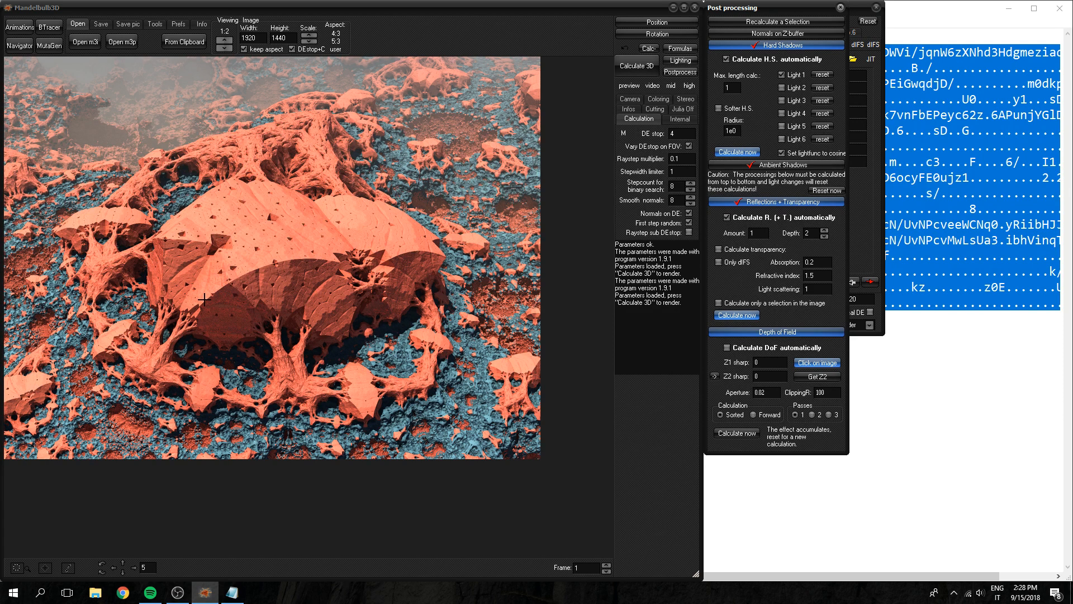
pyautogui.moveTo(203, 387)
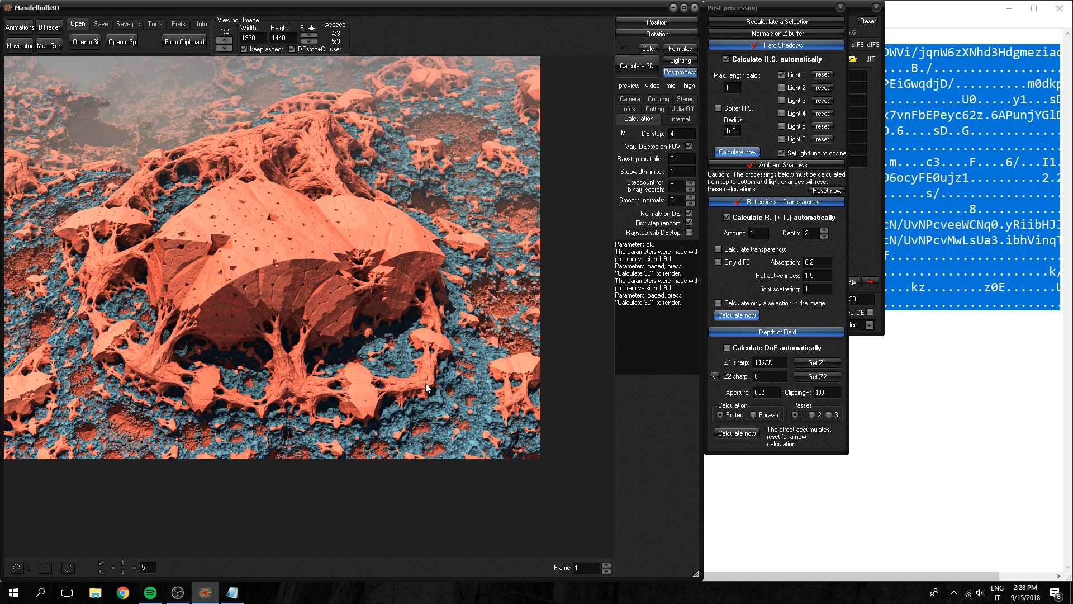
pyautogui.moveTo(816, 377)
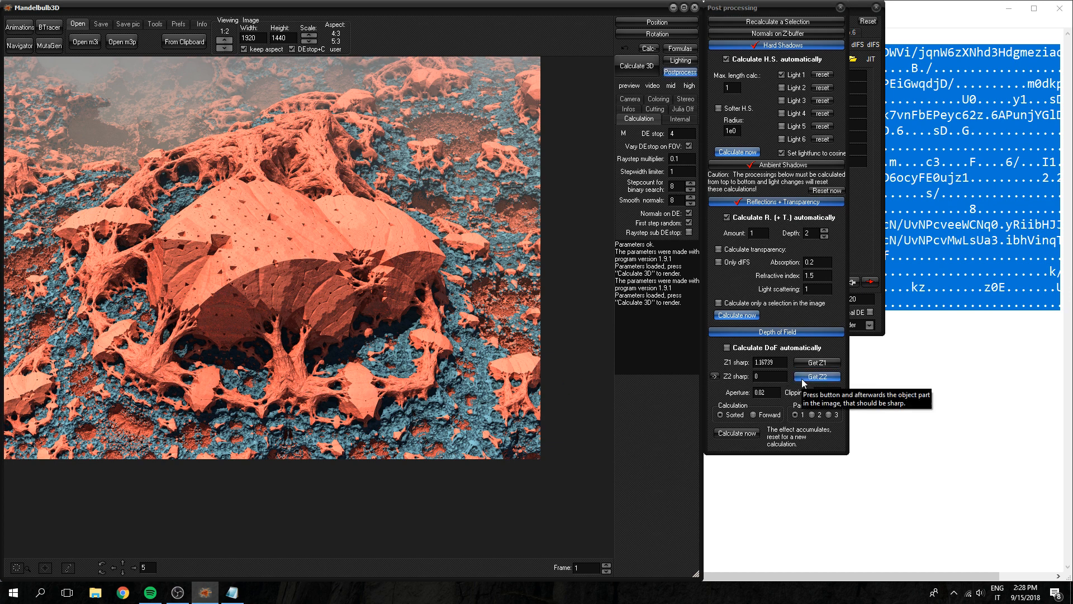
pyautogui.click(816, 376)
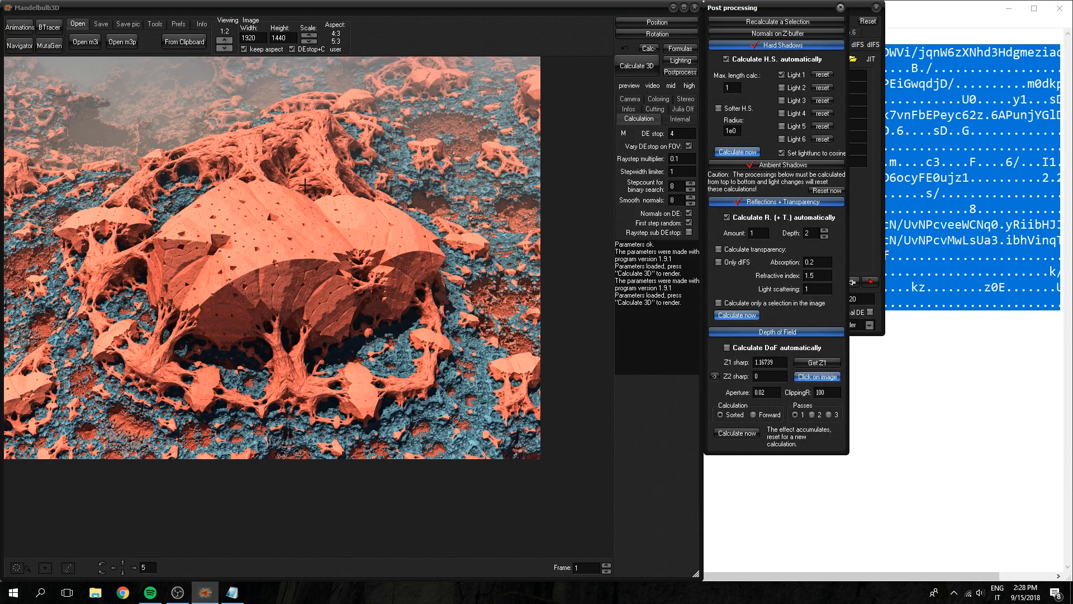
pyautogui.moveTo(351, 196)
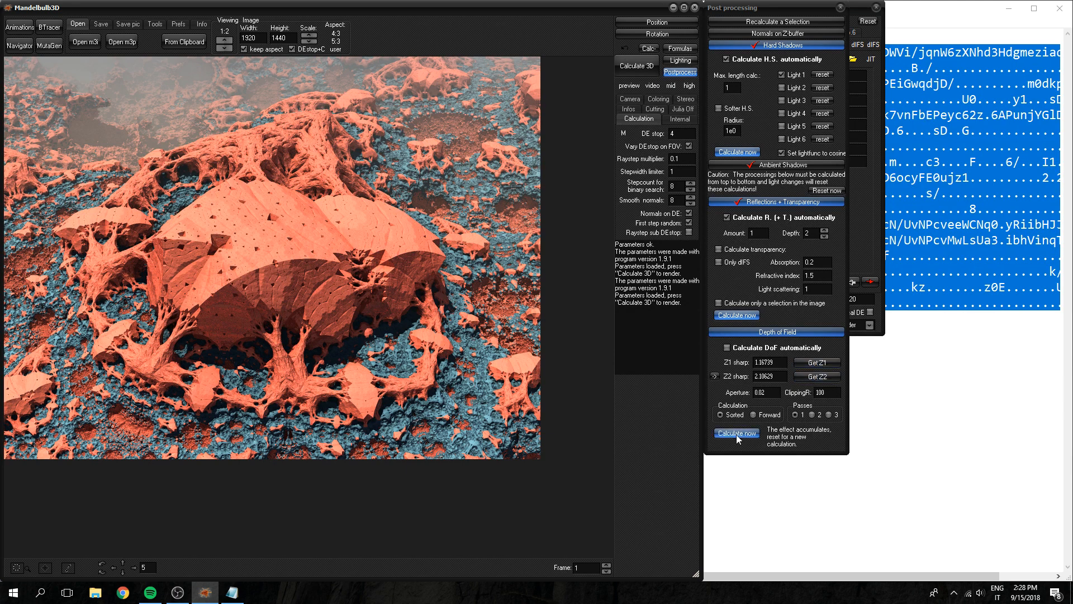
pyautogui.click(737, 433)
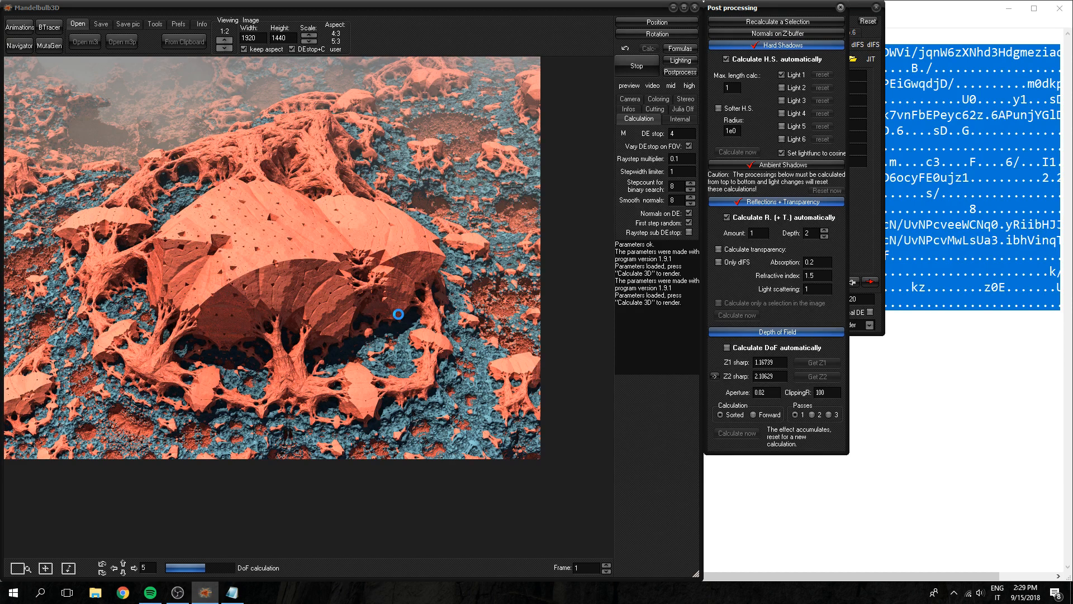
pyautogui.click(182, 245)
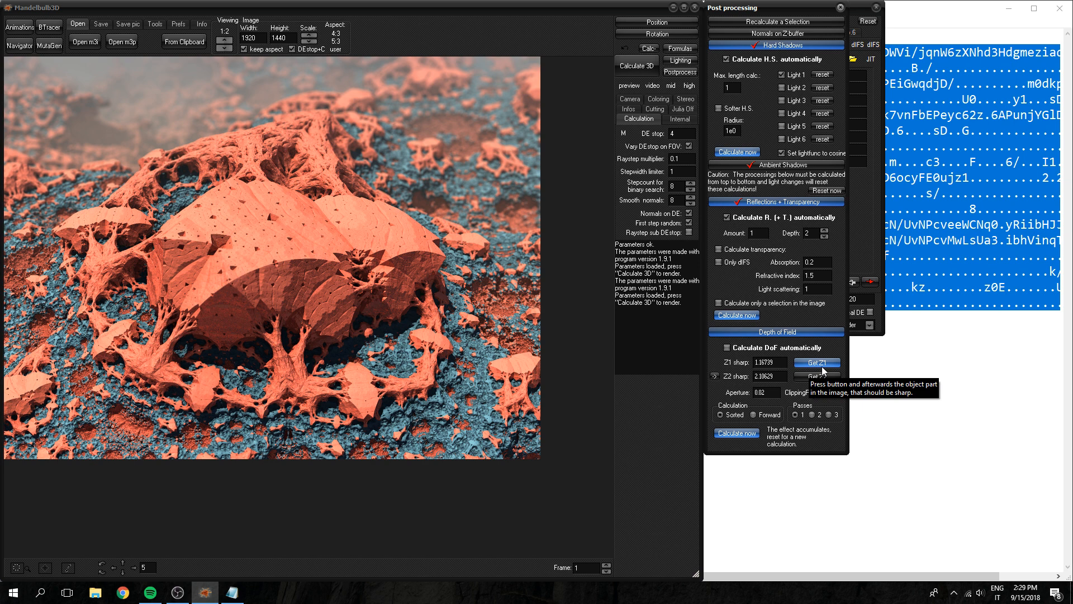
# - Re-pick Z1 and Z2 for a narrower sharp range, recalculate the blur, and start the navigator
pyautogui.click(816, 362)
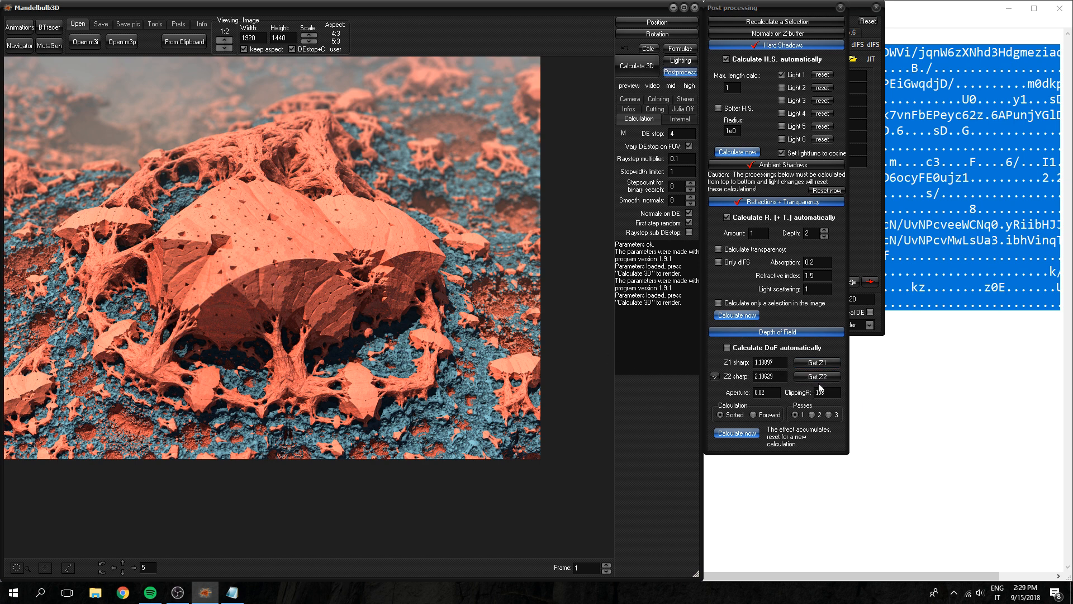
pyautogui.click(816, 375)
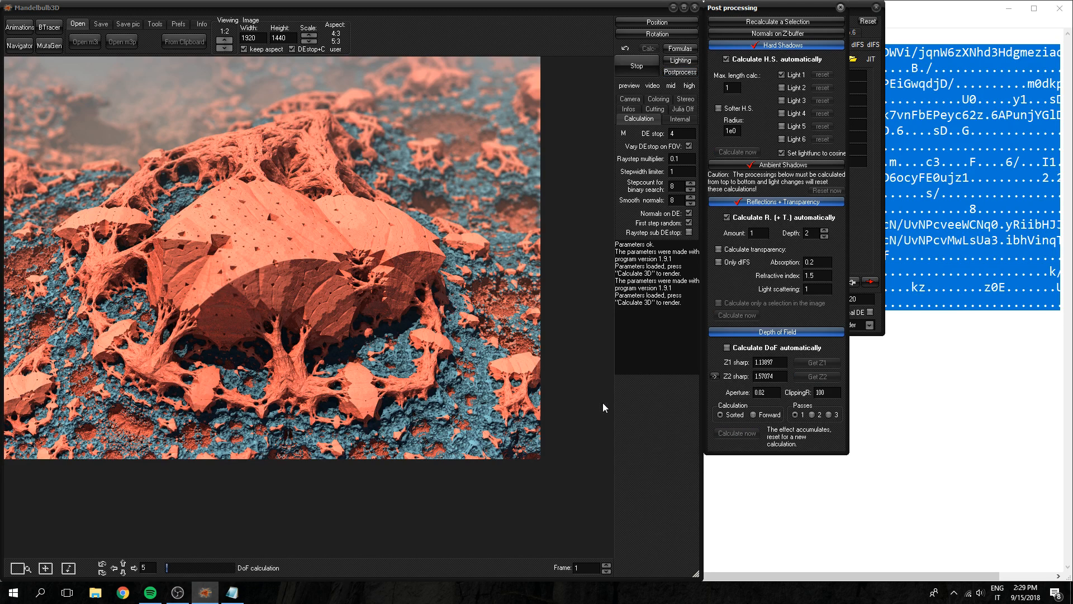
pyautogui.moveTo(287, 476)
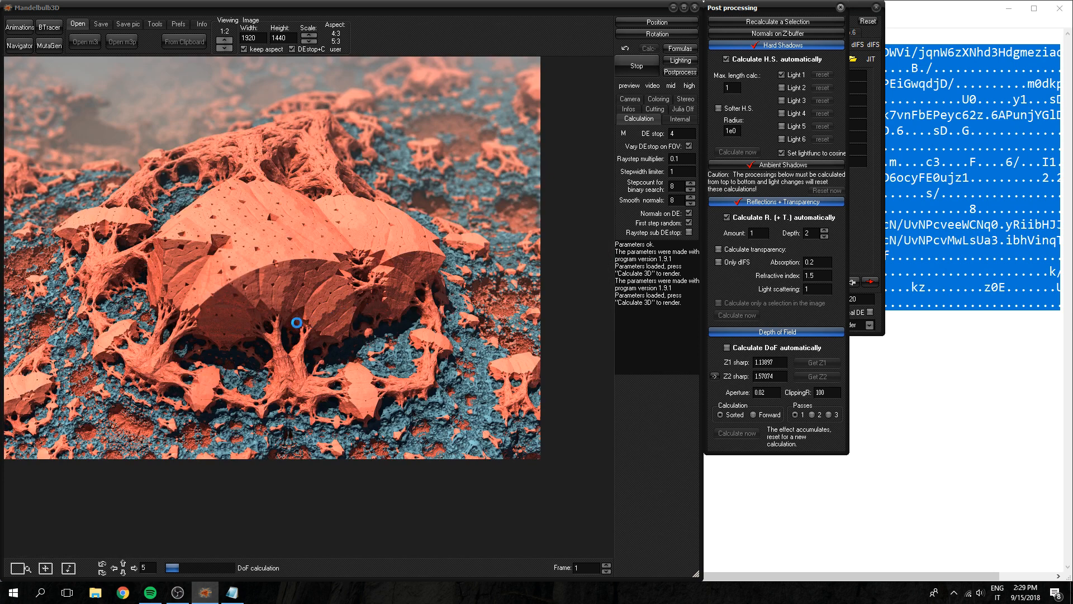
pyautogui.moveTo(112, 117)
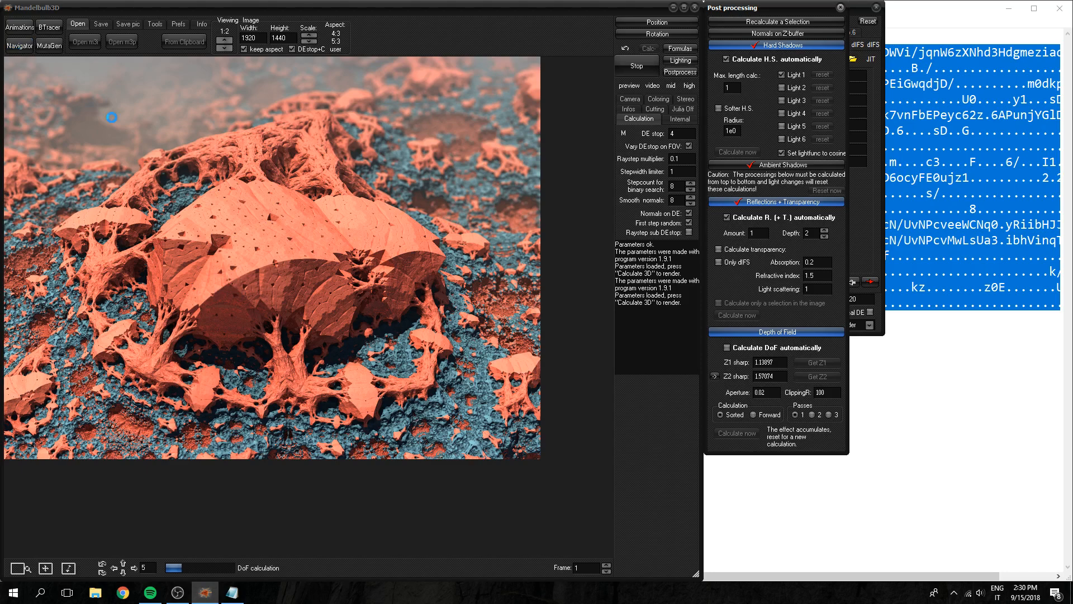
pyautogui.moveTo(342, 396)
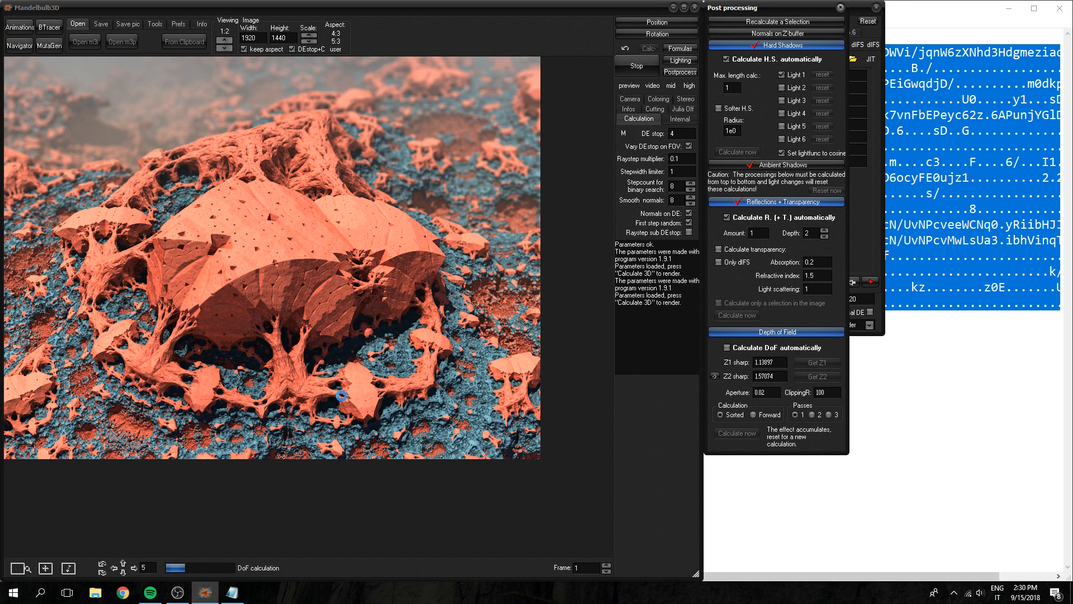
pyautogui.moveTo(19, 46)
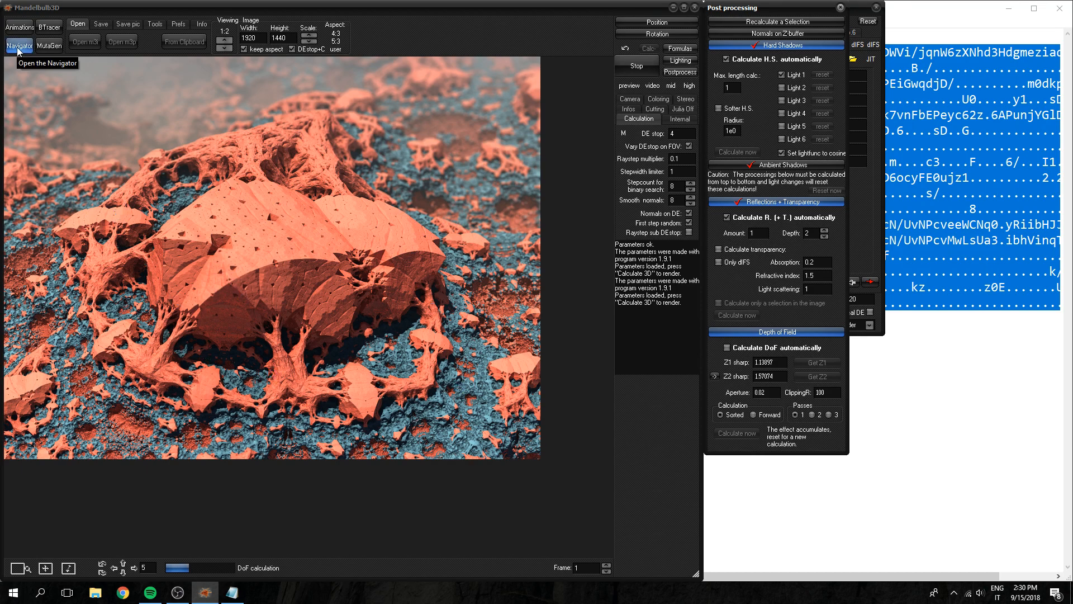
pyautogui.click(19, 45)
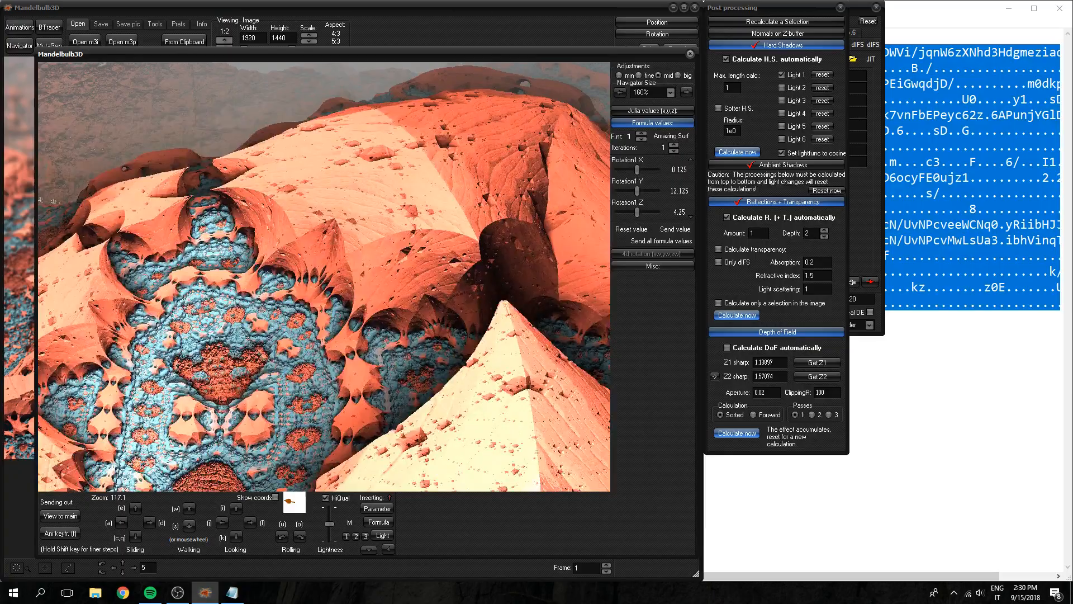
pyautogui.moveTo(629, 211); pyautogui.dragTo(658, 212)
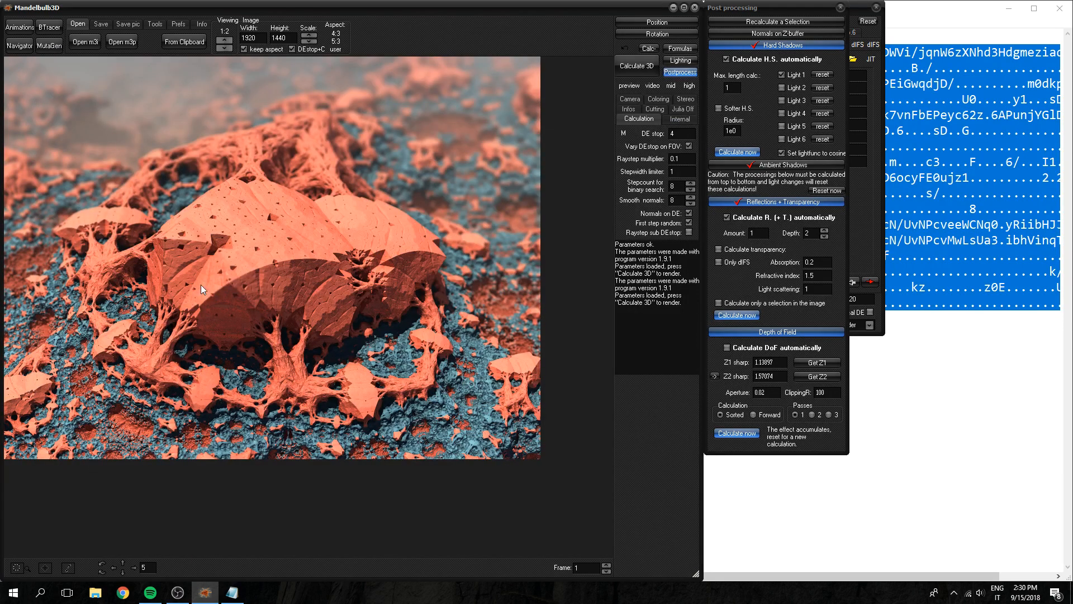
pyautogui.moveTo(462, 281)
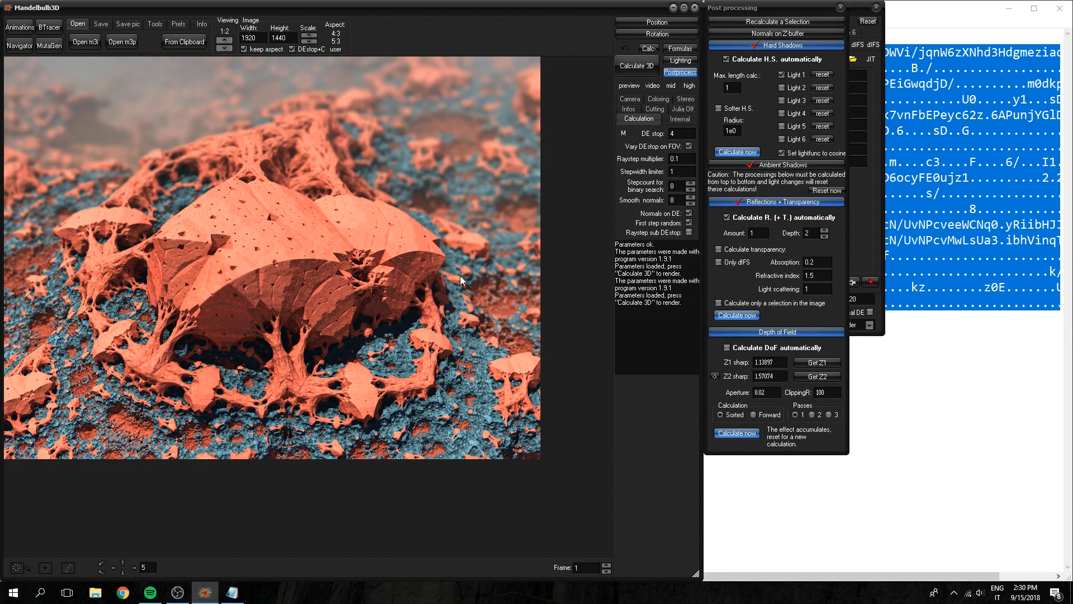
pyautogui.moveTo(484, 395)
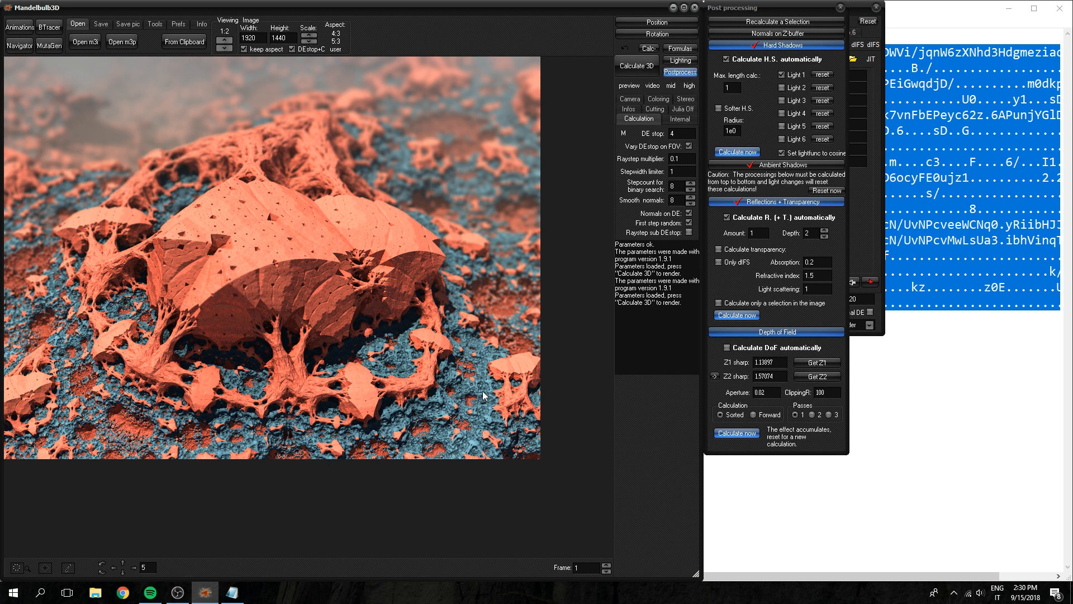
pyautogui.moveTo(505, 483)
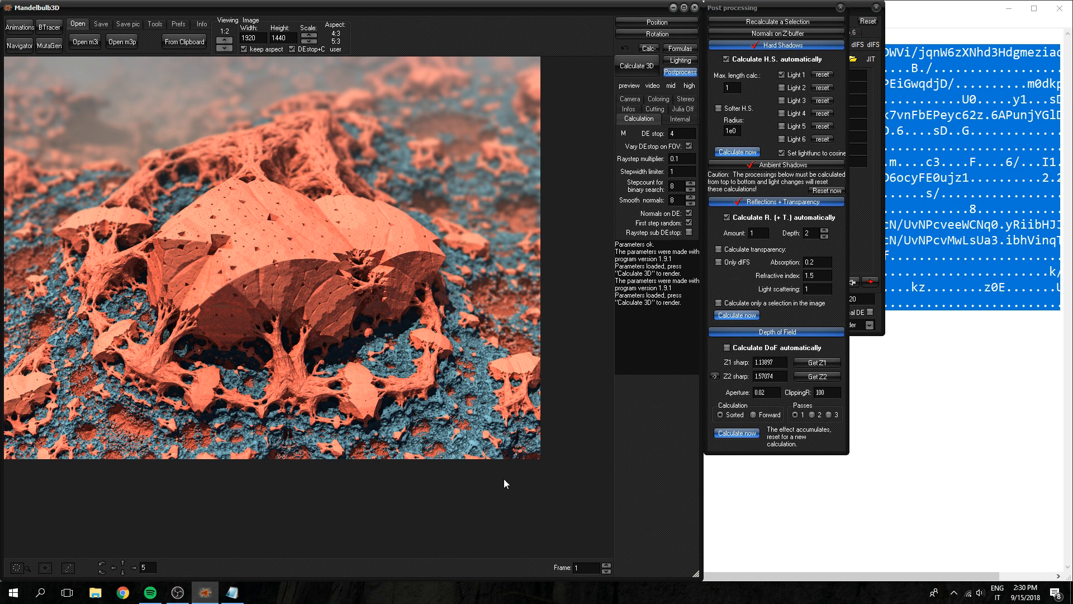
pyautogui.moveTo(324, 363)
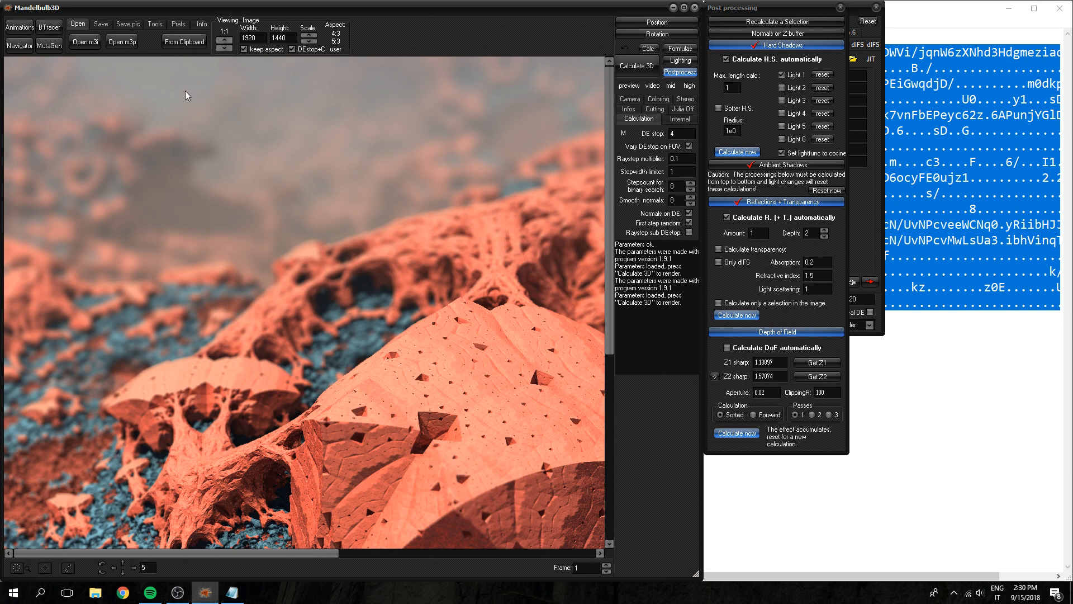
# - Save the depth-blurred render via Save pic as a JPEG at quality 100
pyautogui.click(128, 24)
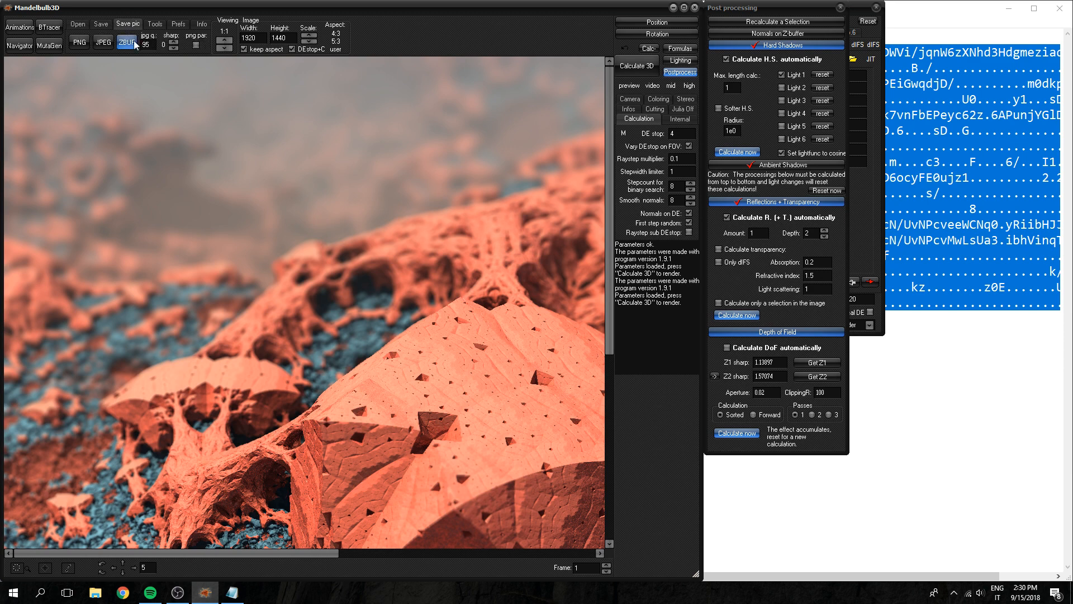
pyautogui.click(125, 41)
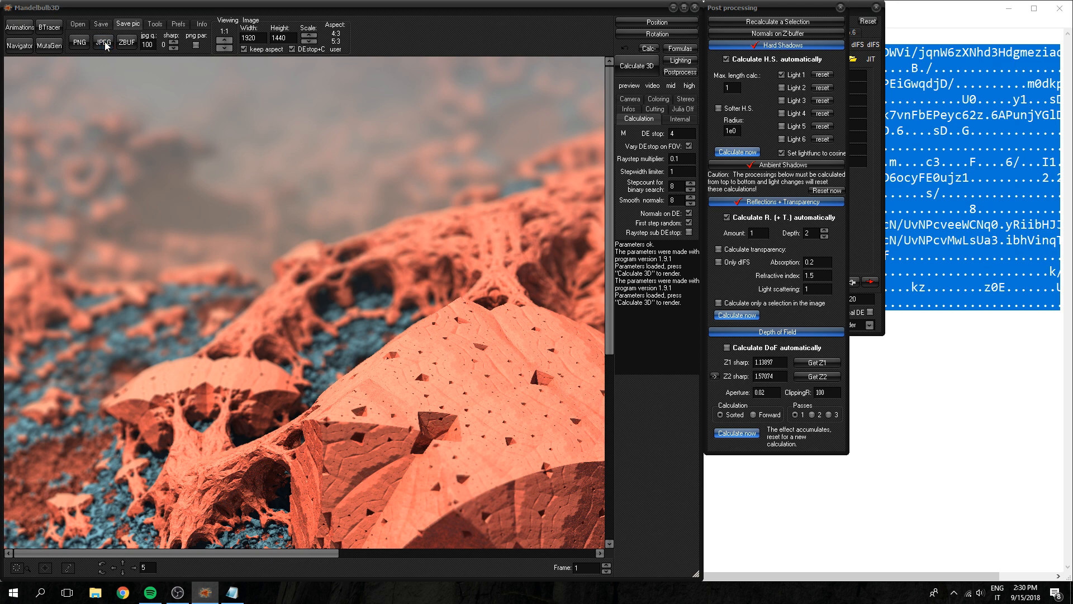
pyautogui.click(102, 42)
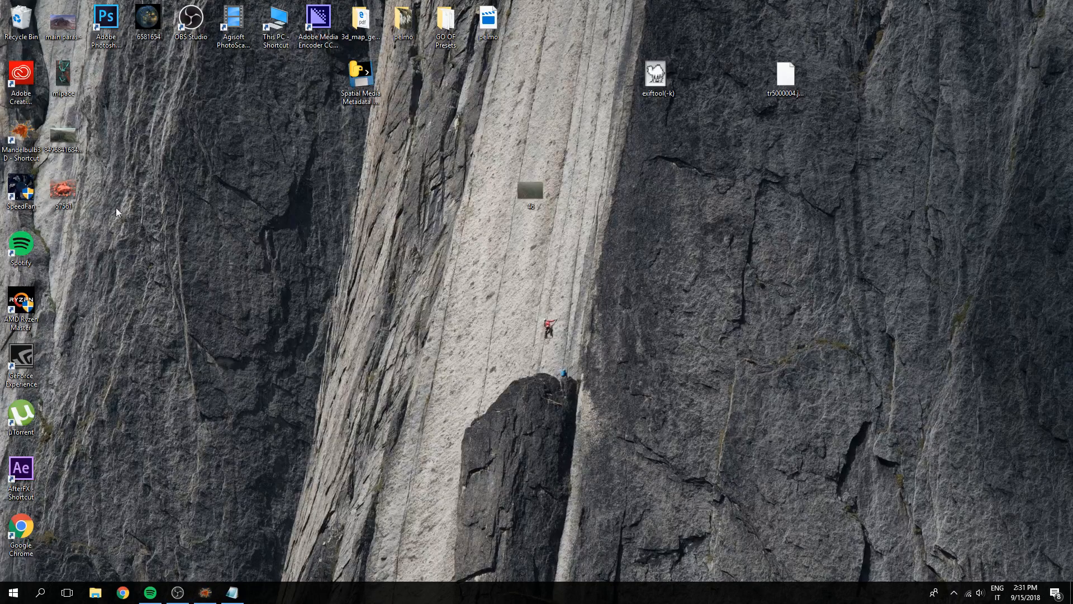
# - Open the saved 57561.jpg render from the desktop in Photos
pyautogui.doubleClick(63, 190)
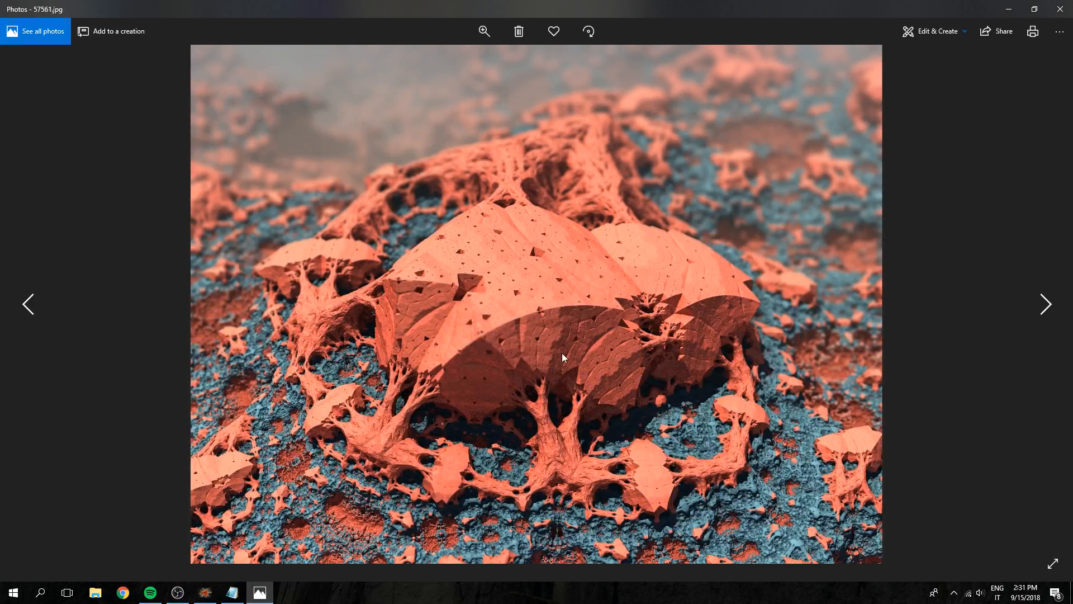
pyautogui.moveTo(287, 484)
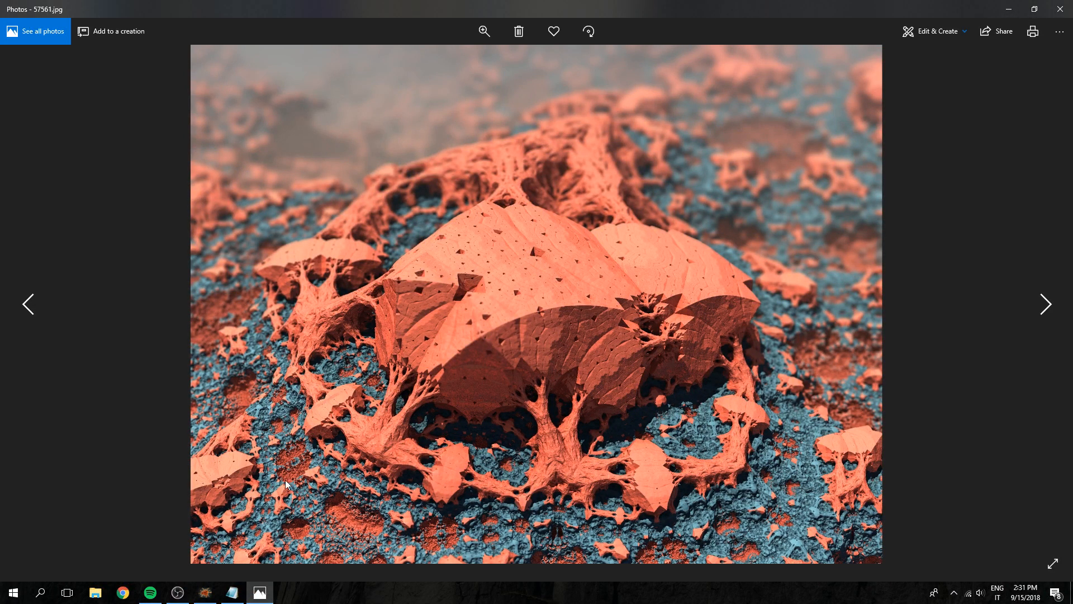